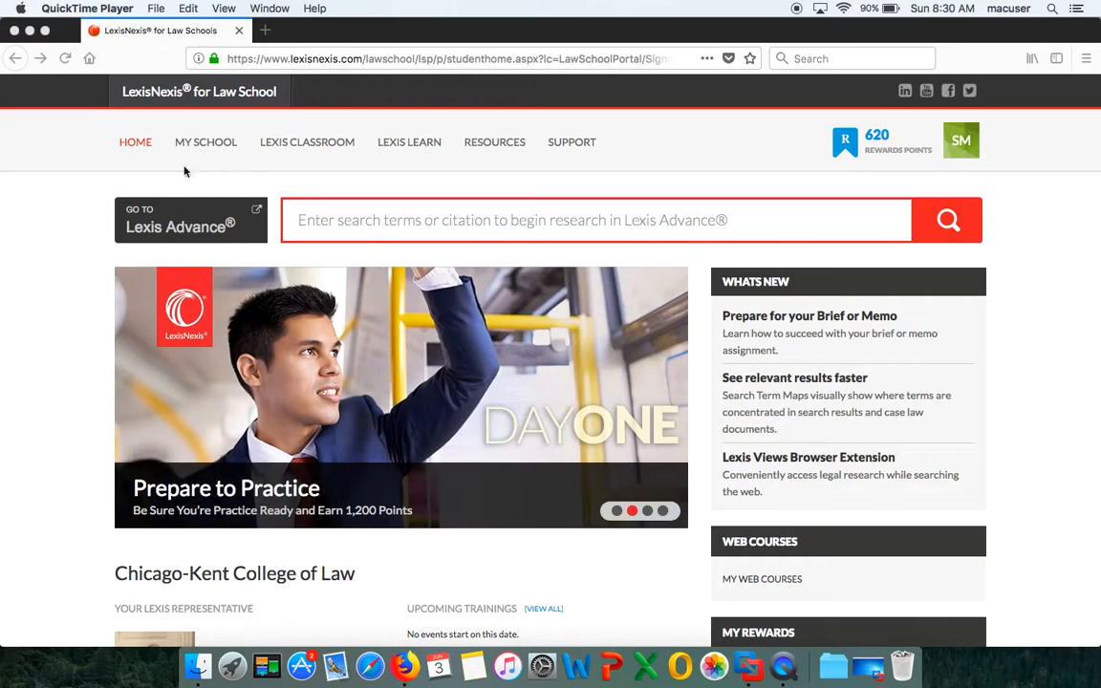
pyautogui.moveTo(83, 245)
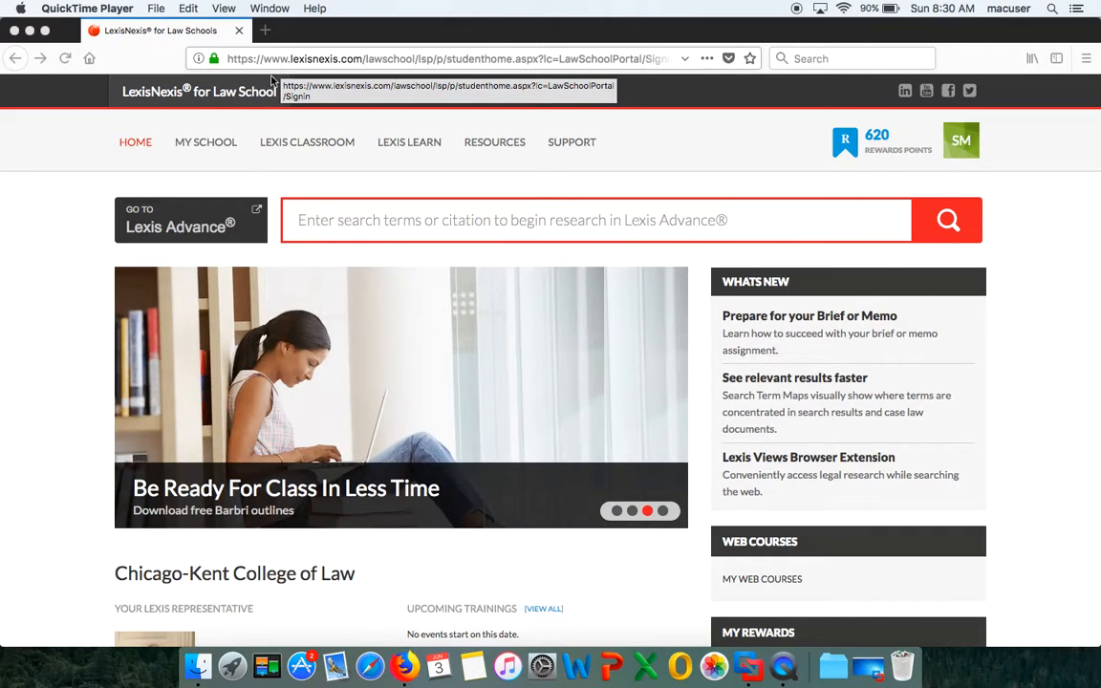
pyautogui.moveTo(71, 219)
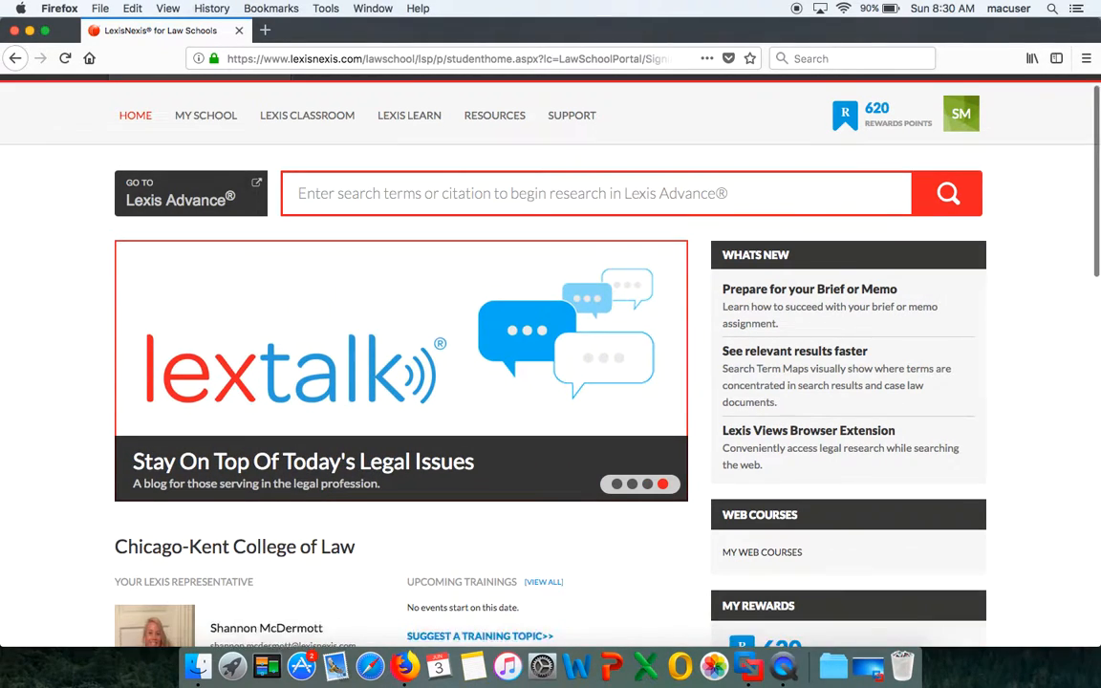
# From the LexisNexis for Law School portal, launch Lexis Advance research in a new tab
pyautogui.scroll(-3)
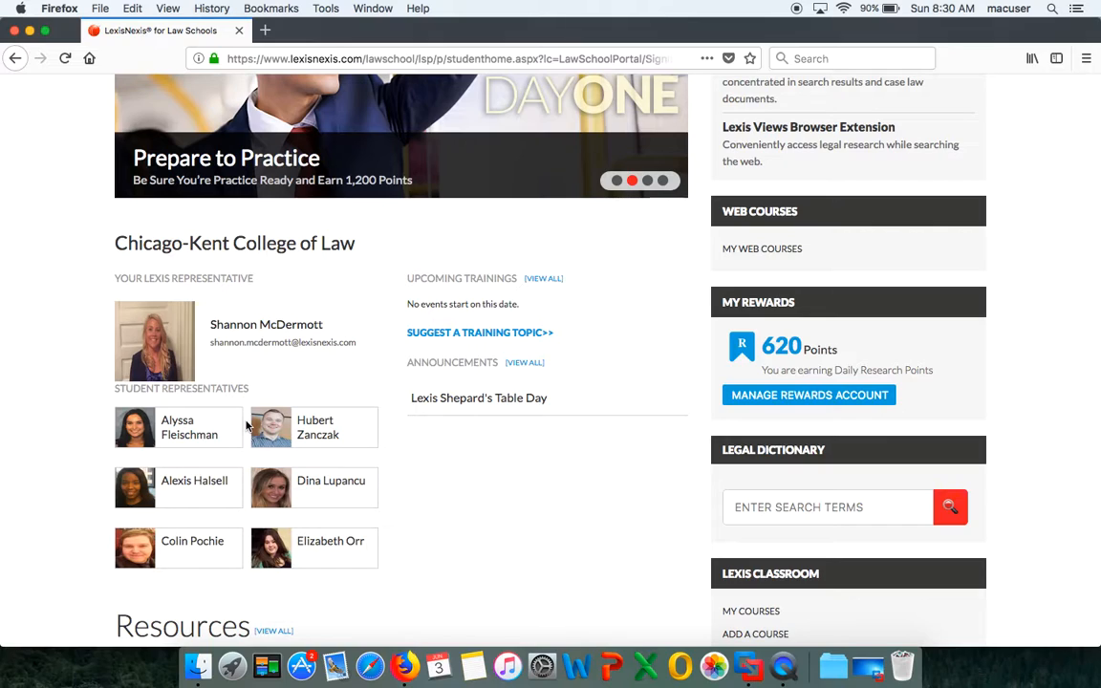
pyautogui.moveTo(217, 493)
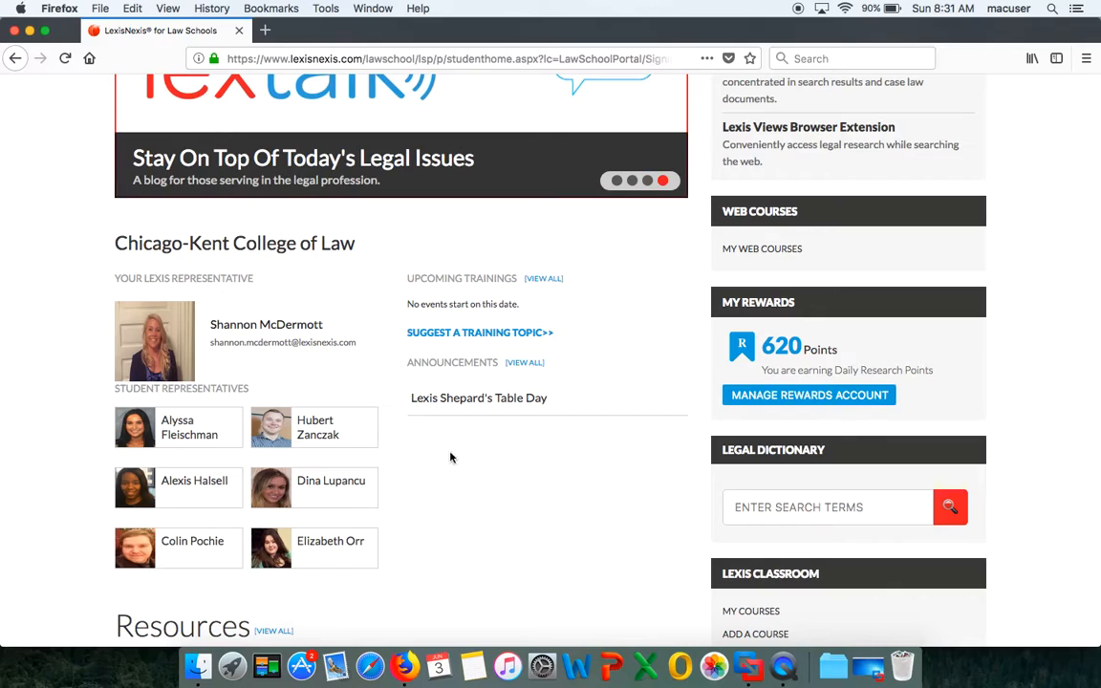
pyautogui.moveTo(718, 370)
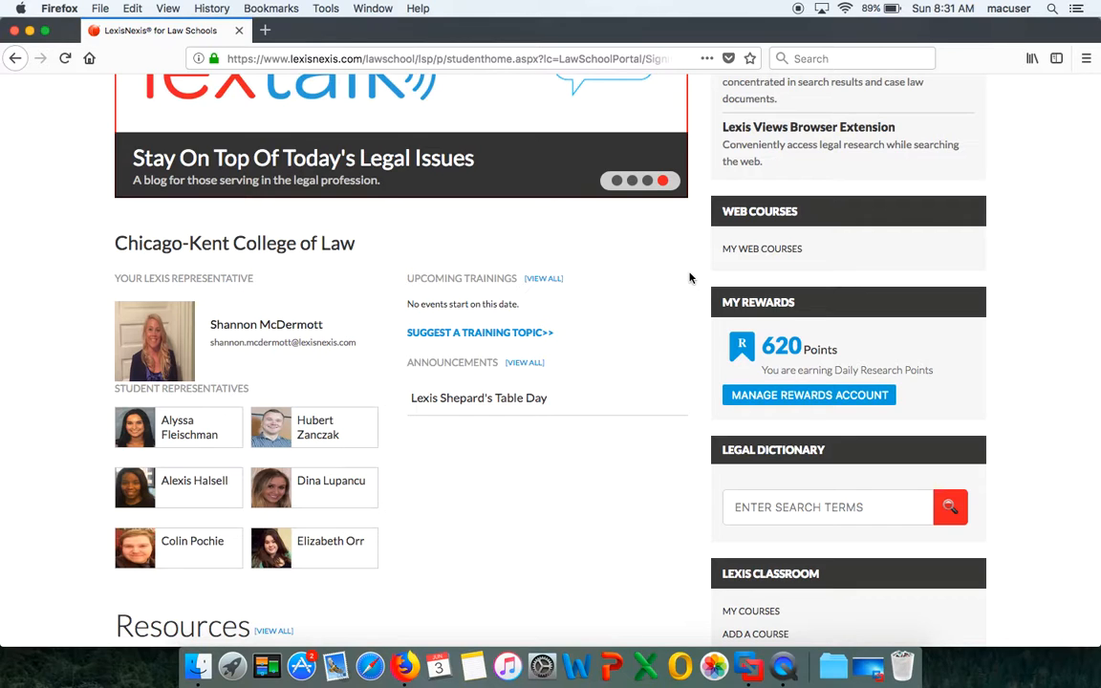
pyautogui.scroll(3)
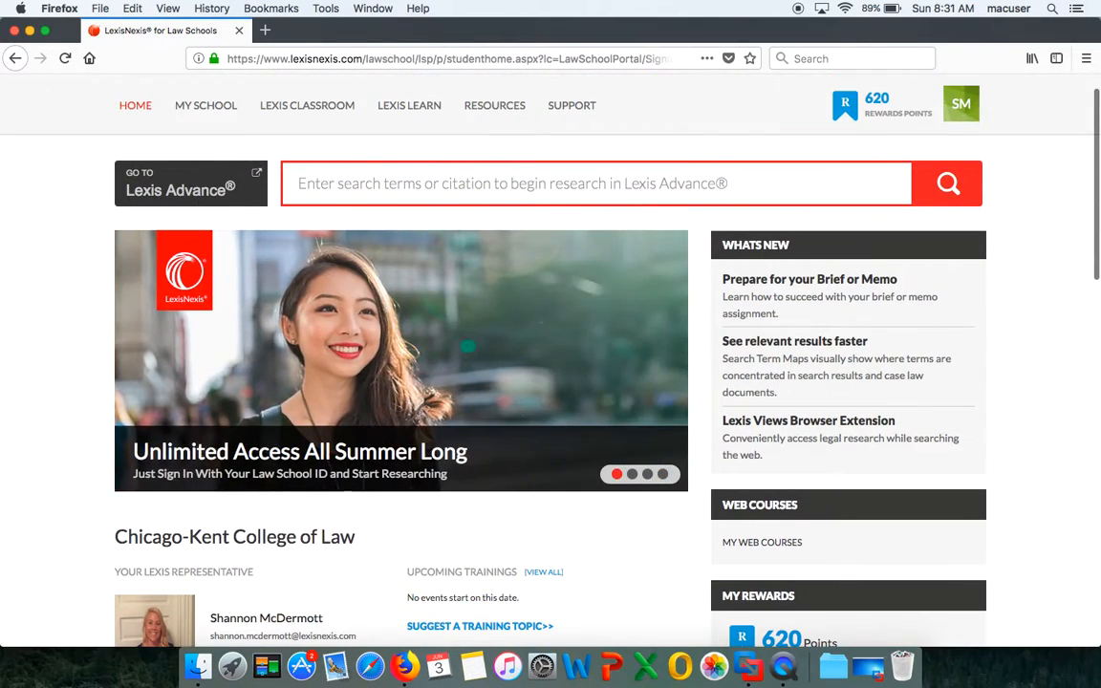
pyautogui.scroll(-3)
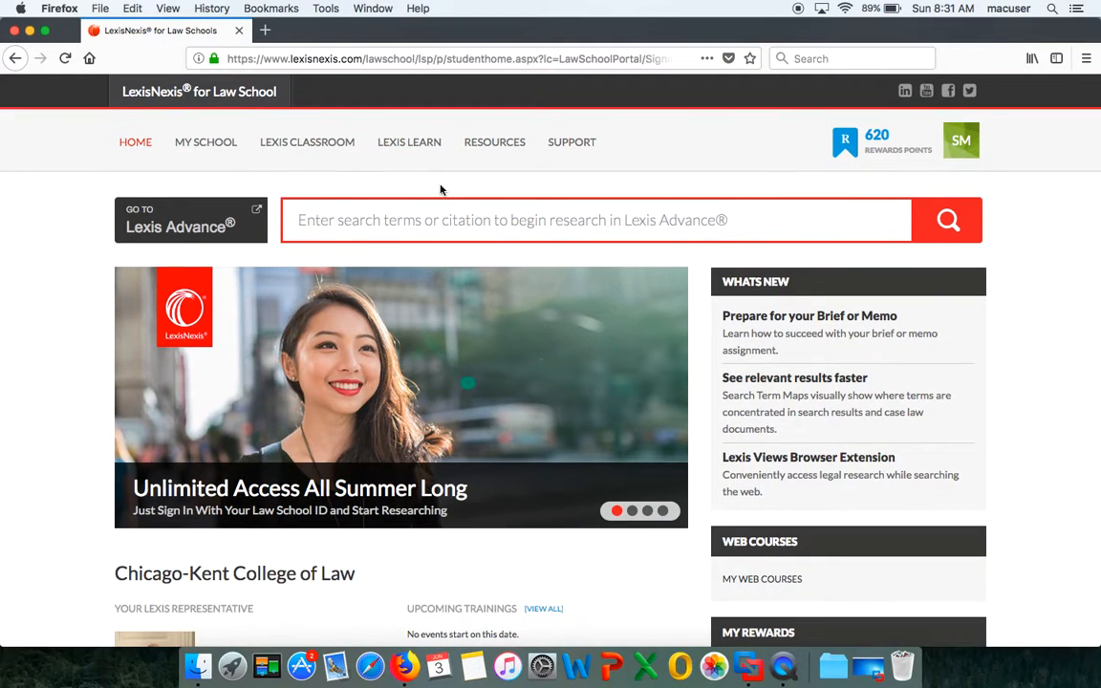
pyautogui.moveTo(177, 220)
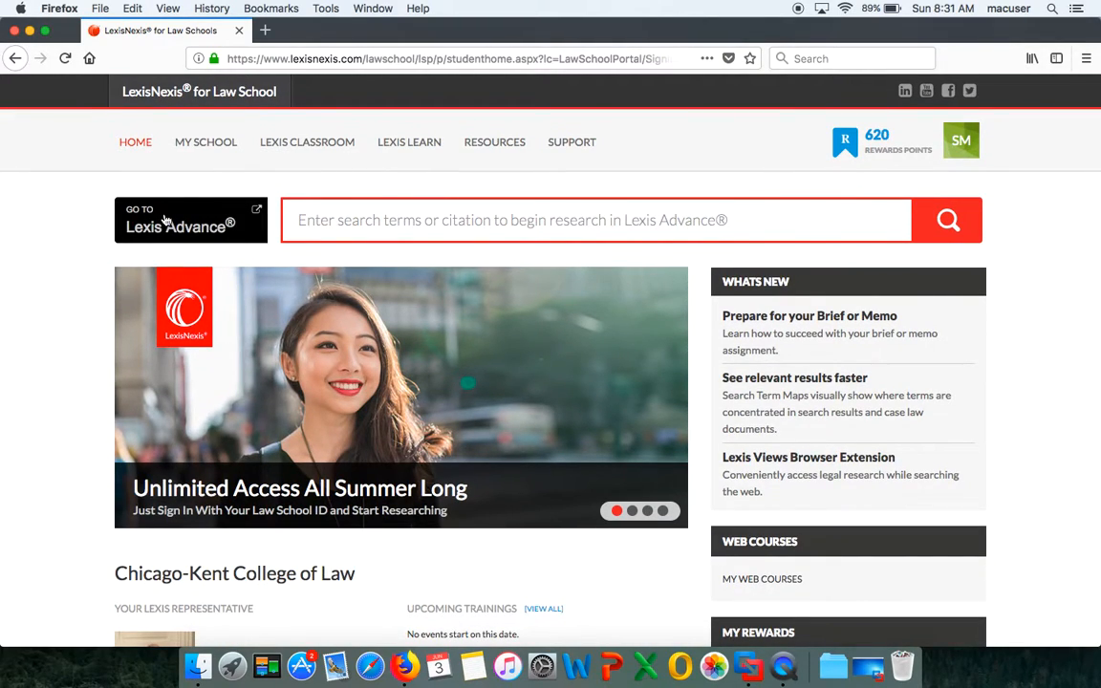
pyautogui.click(177, 220)
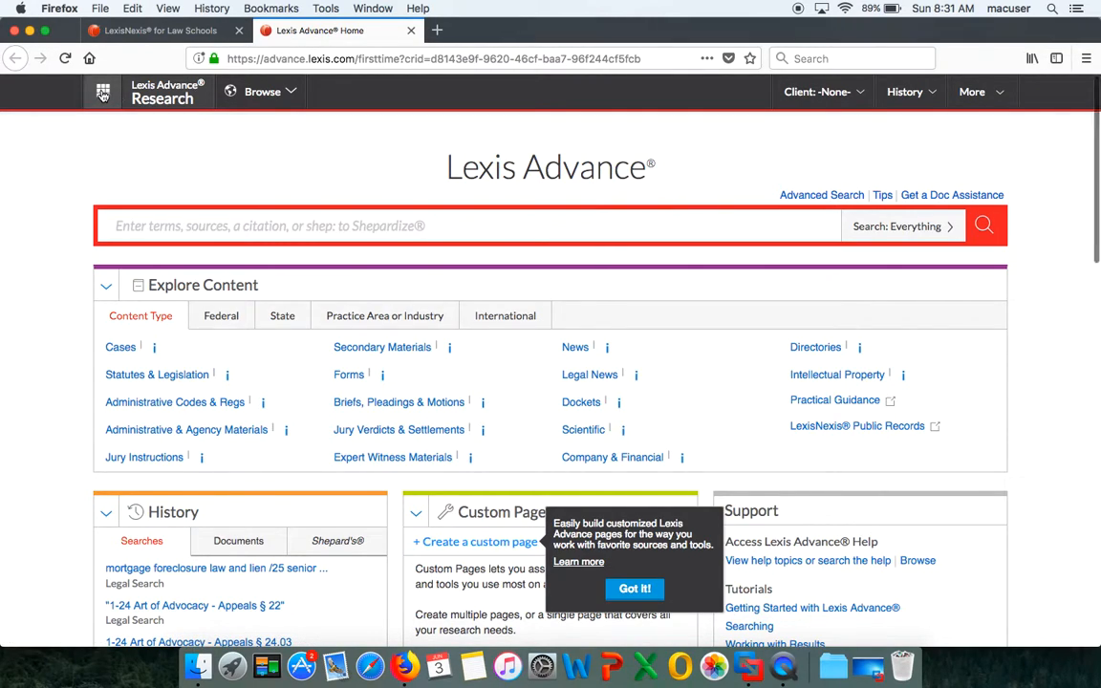
# Pick Litigation Profile Suite from the Lexis Advance product grid
pyautogui.click(103, 92)
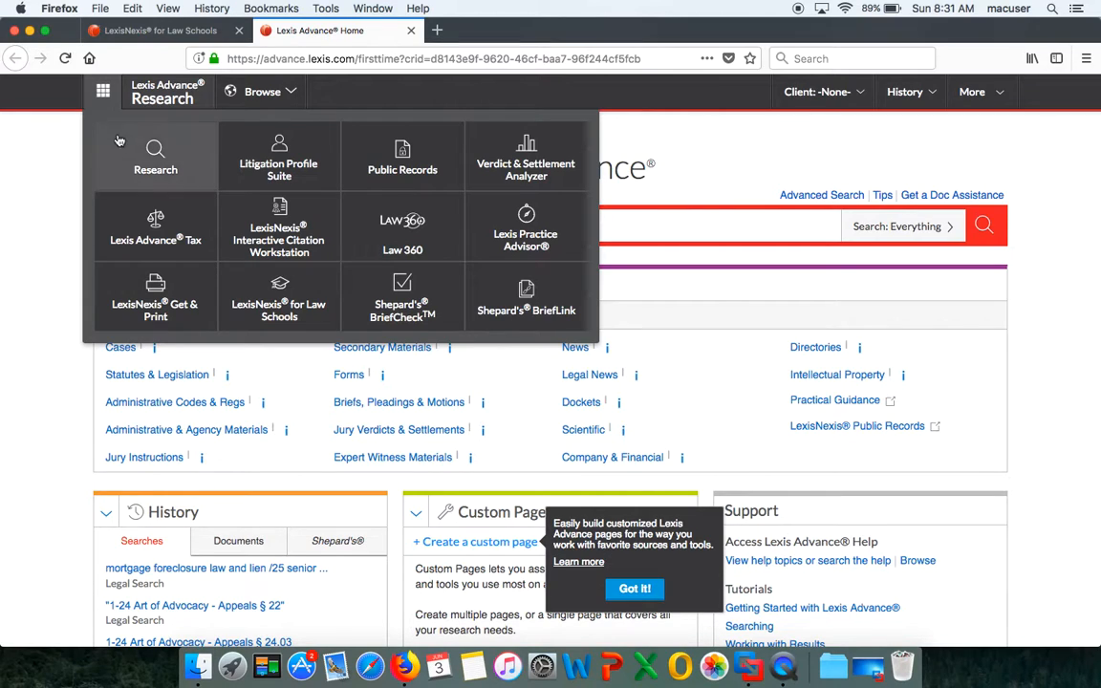
pyautogui.moveTo(279, 156)
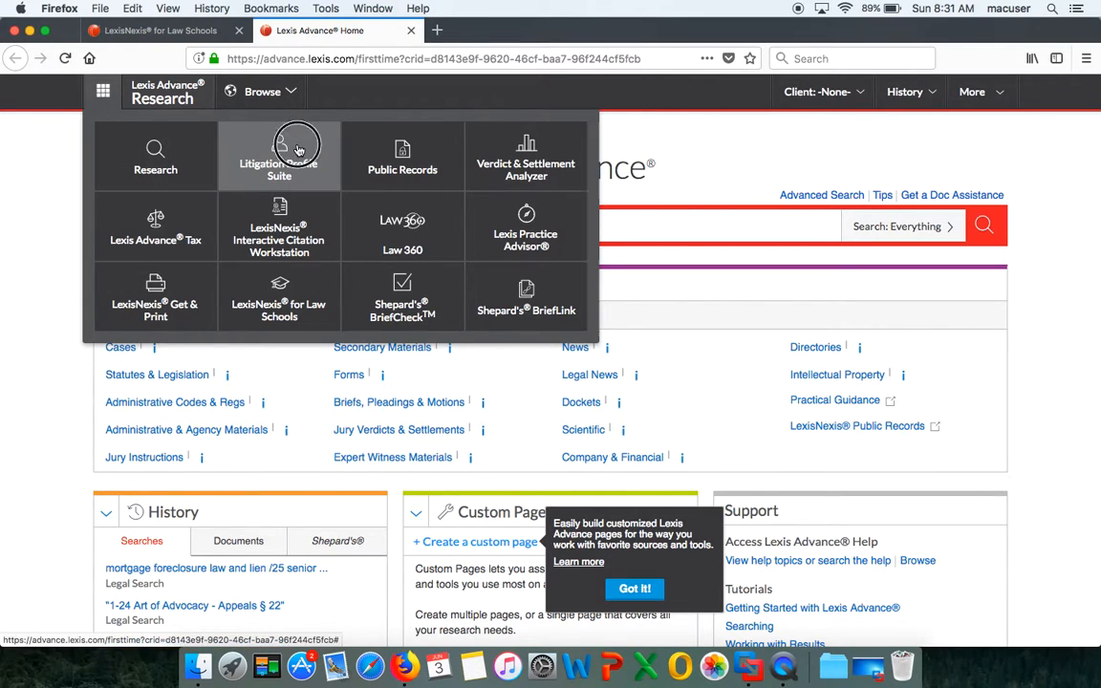
pyautogui.click(278, 156)
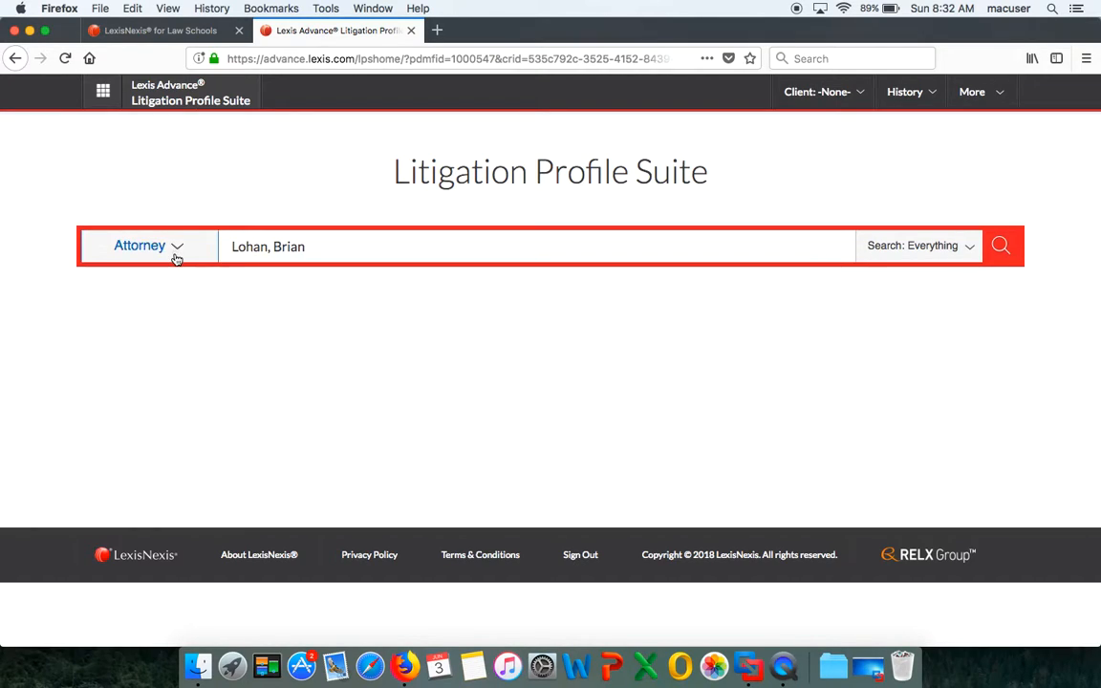
pyautogui.click(148, 246)
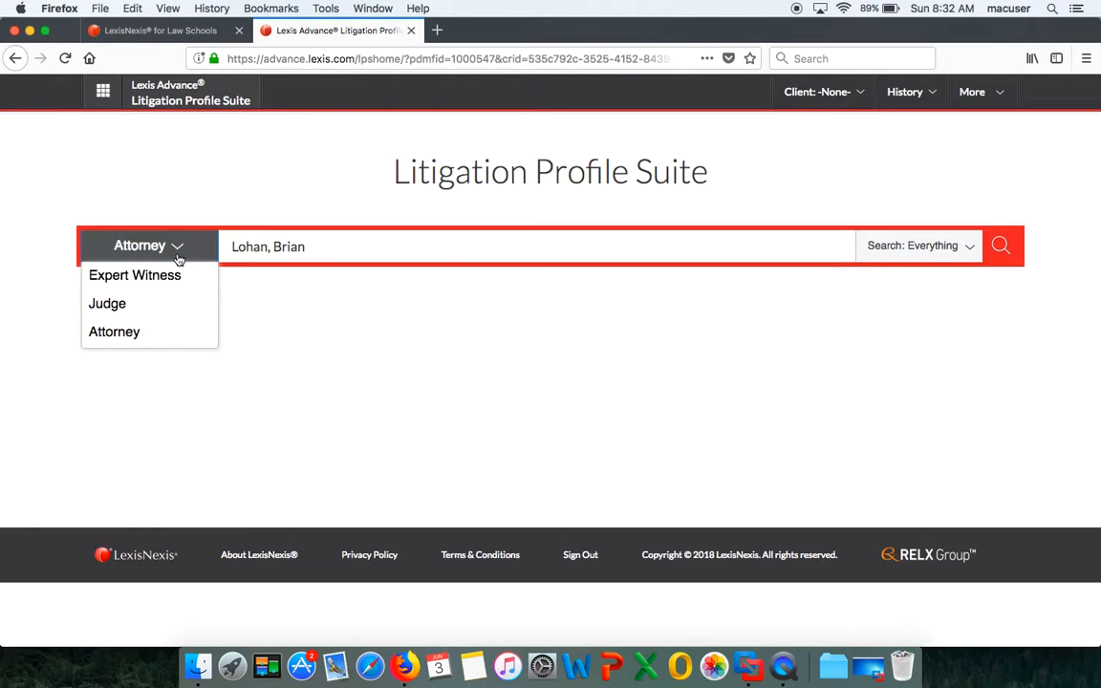
pyautogui.moveTo(135, 276)
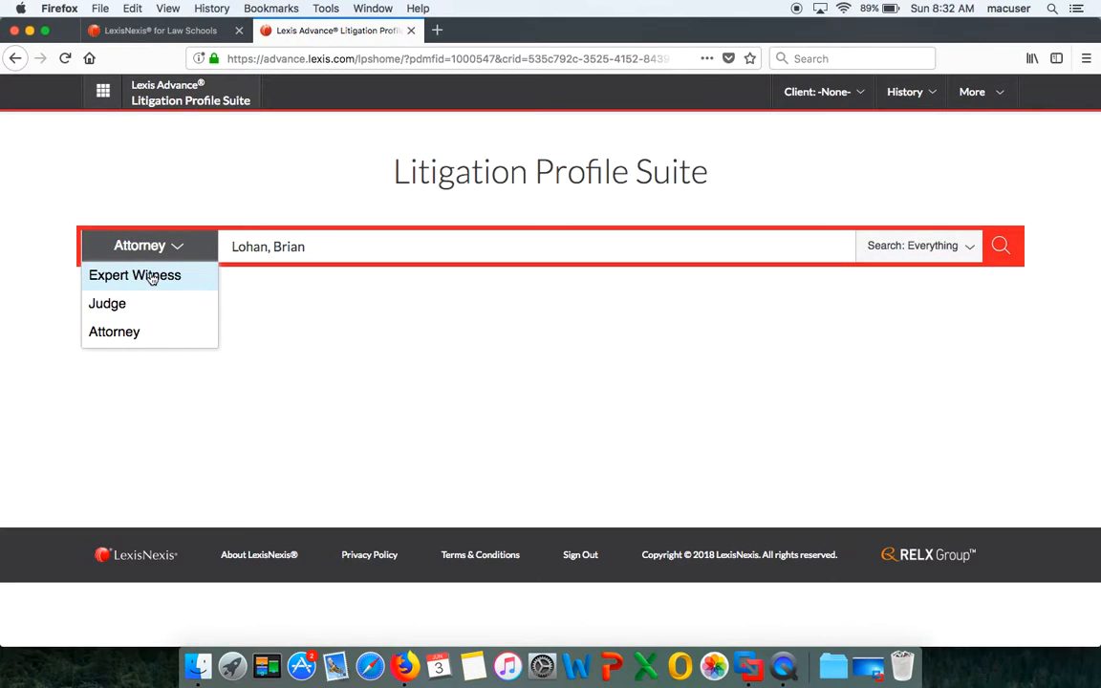
pyautogui.moveTo(107, 303)
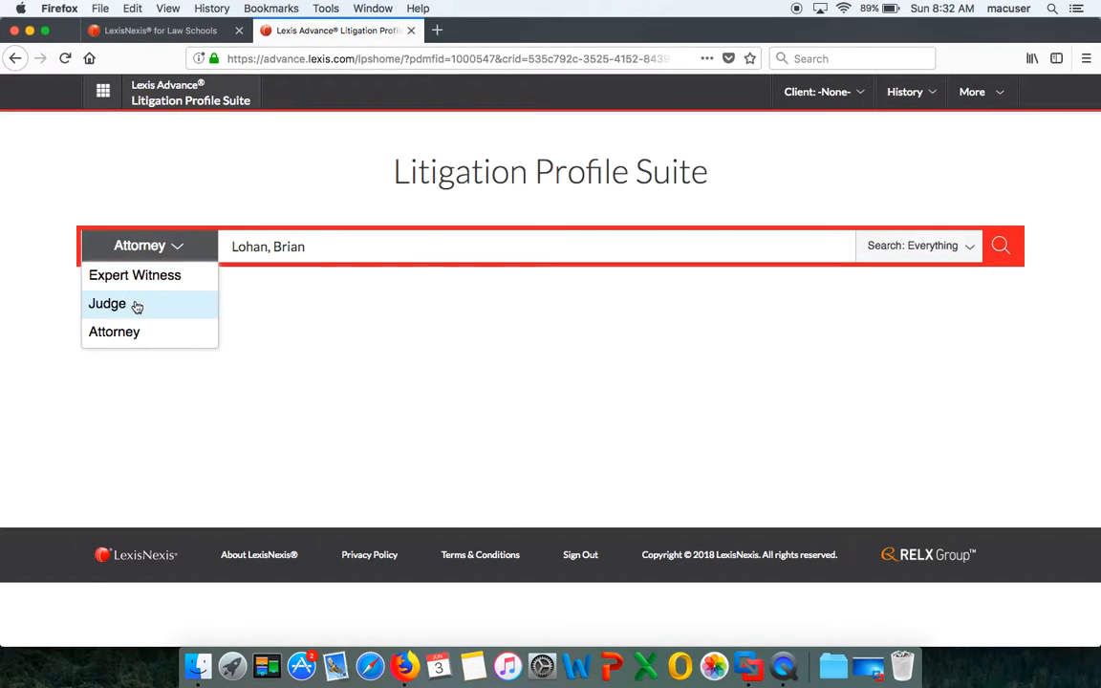
pyautogui.moveTo(113, 332)
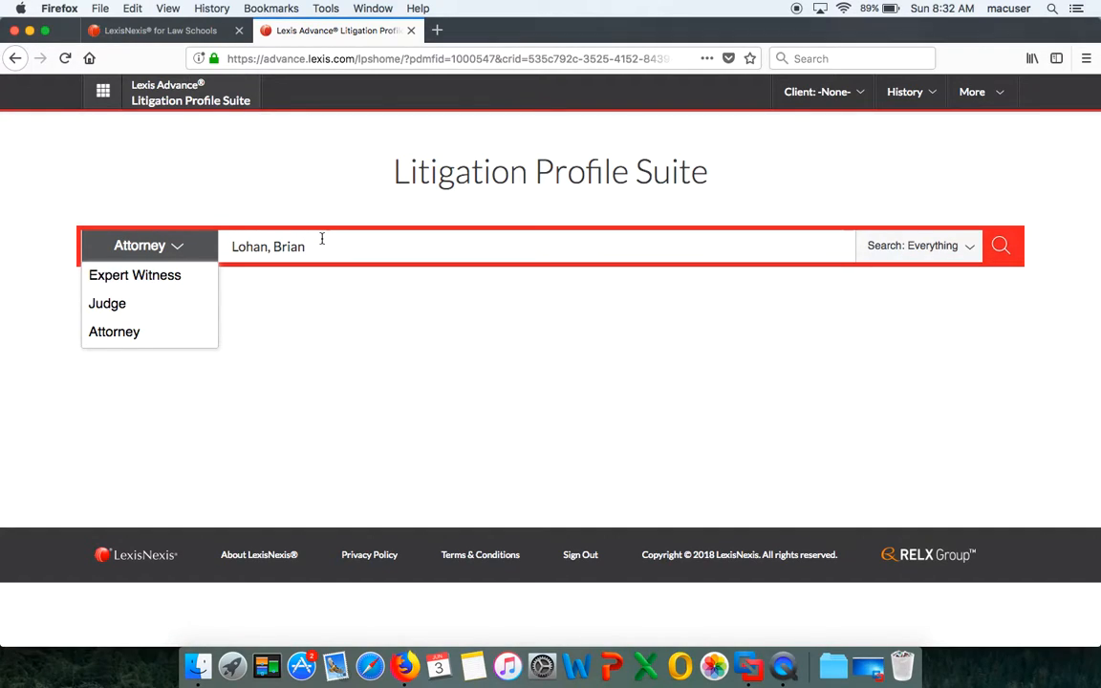
pyautogui.press('Backspace')
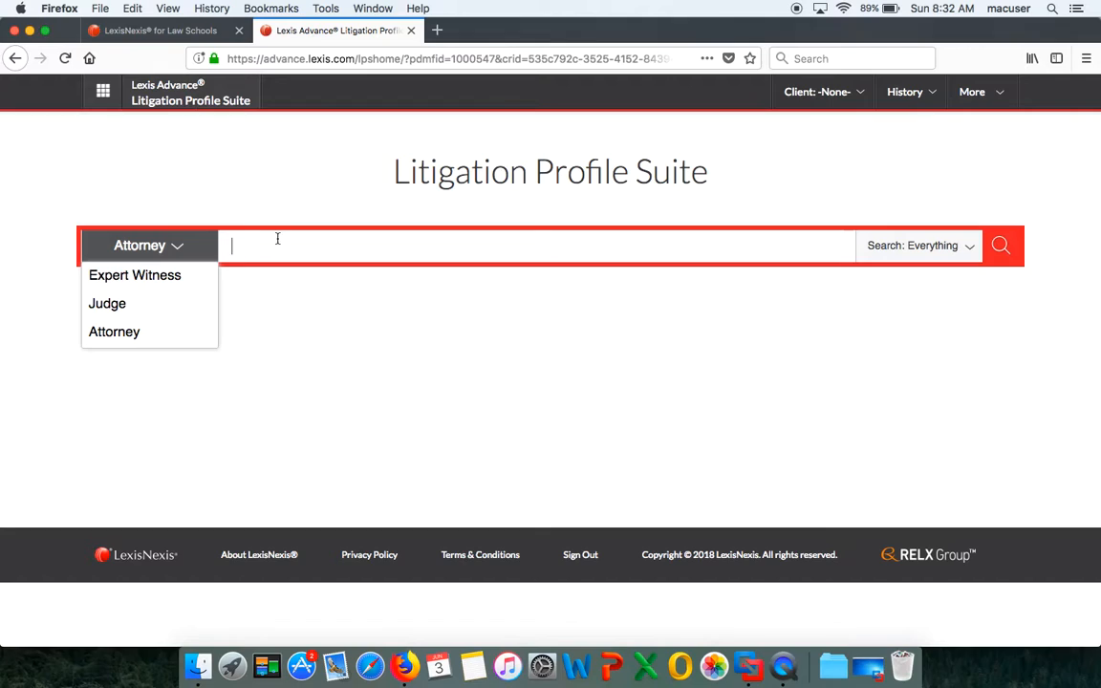
pyautogui.click(148, 245)
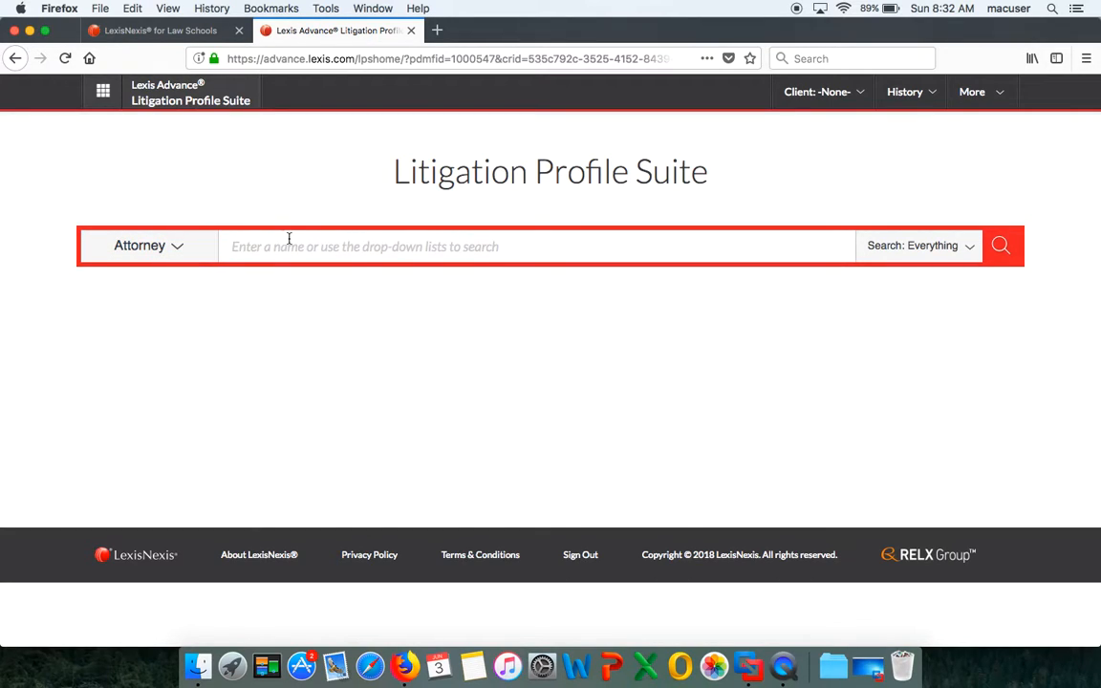
pyautogui.write('brian lohan')
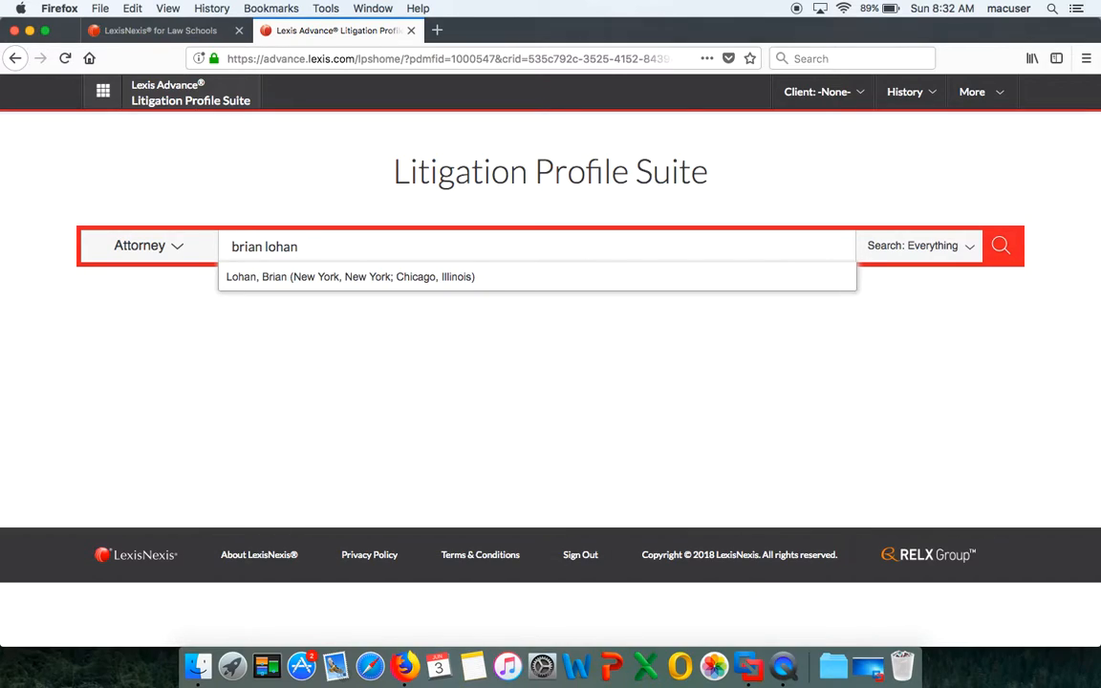
pyautogui.moveTo(349, 276)
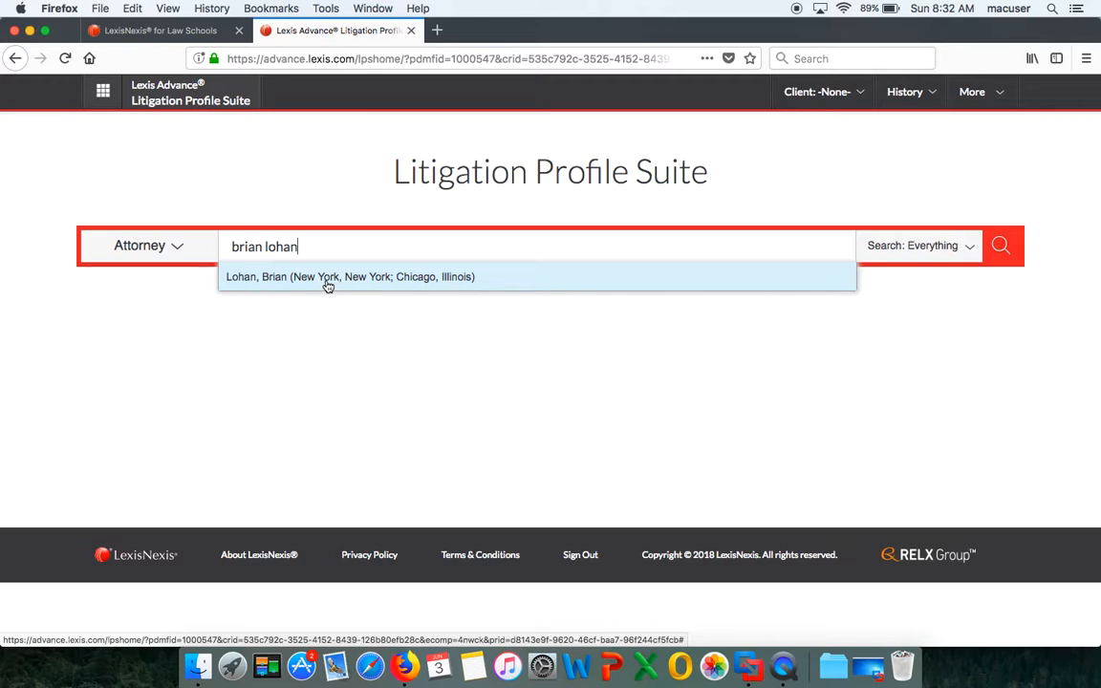
pyautogui.click(350, 276)
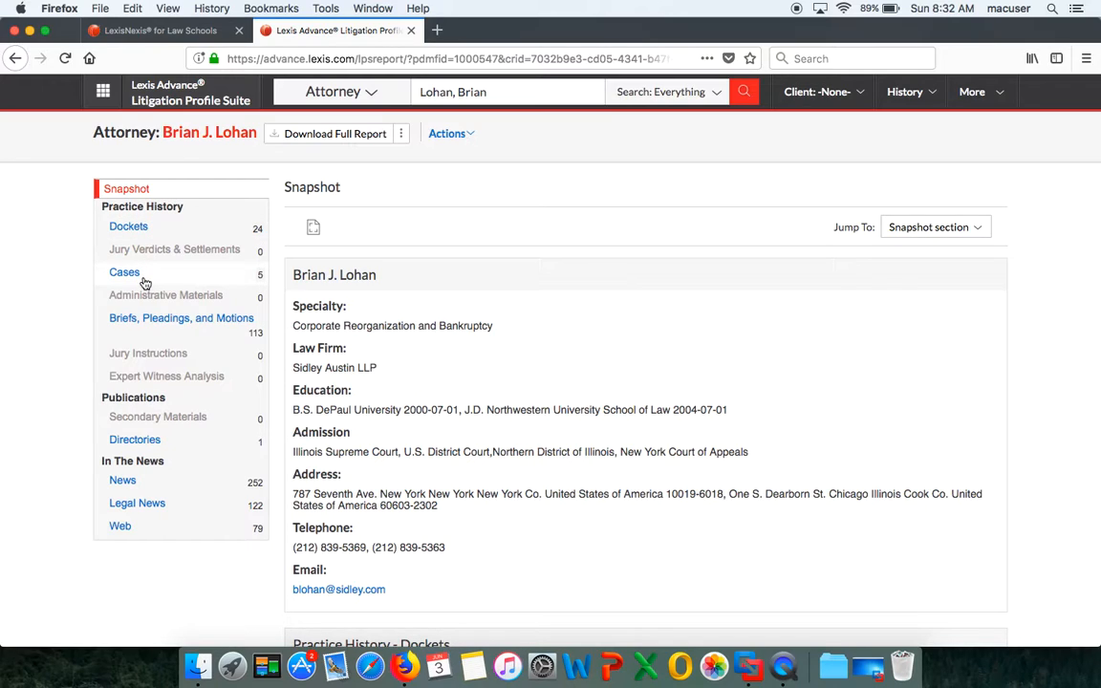
pyautogui.moveTo(156, 325)
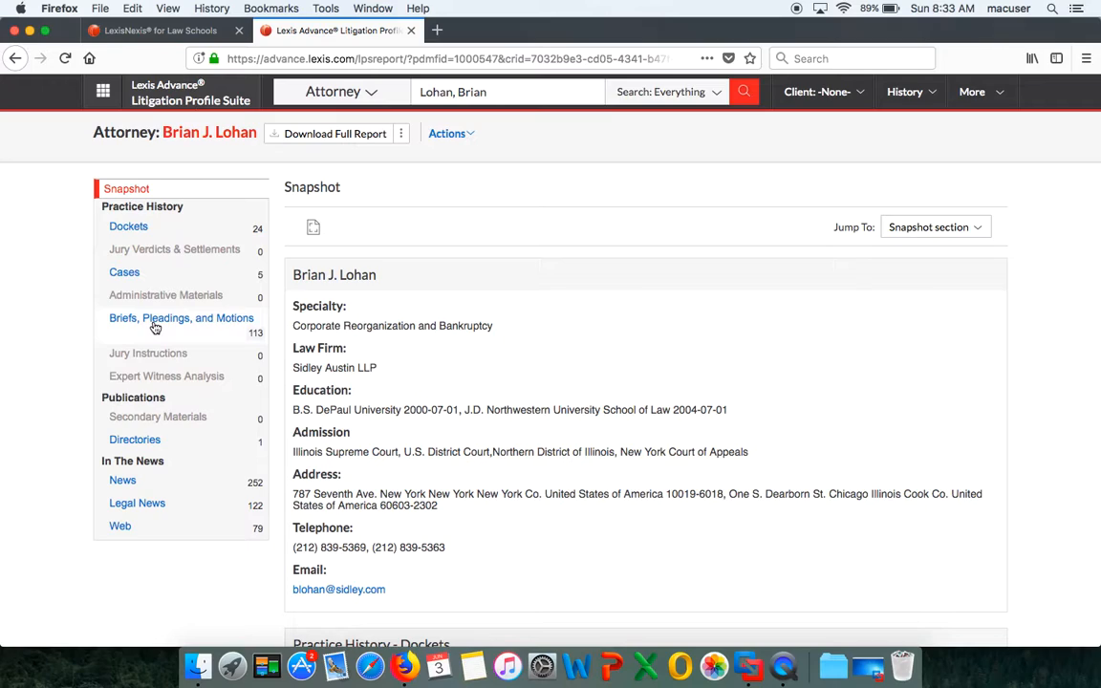
pyautogui.moveTo(135, 438)
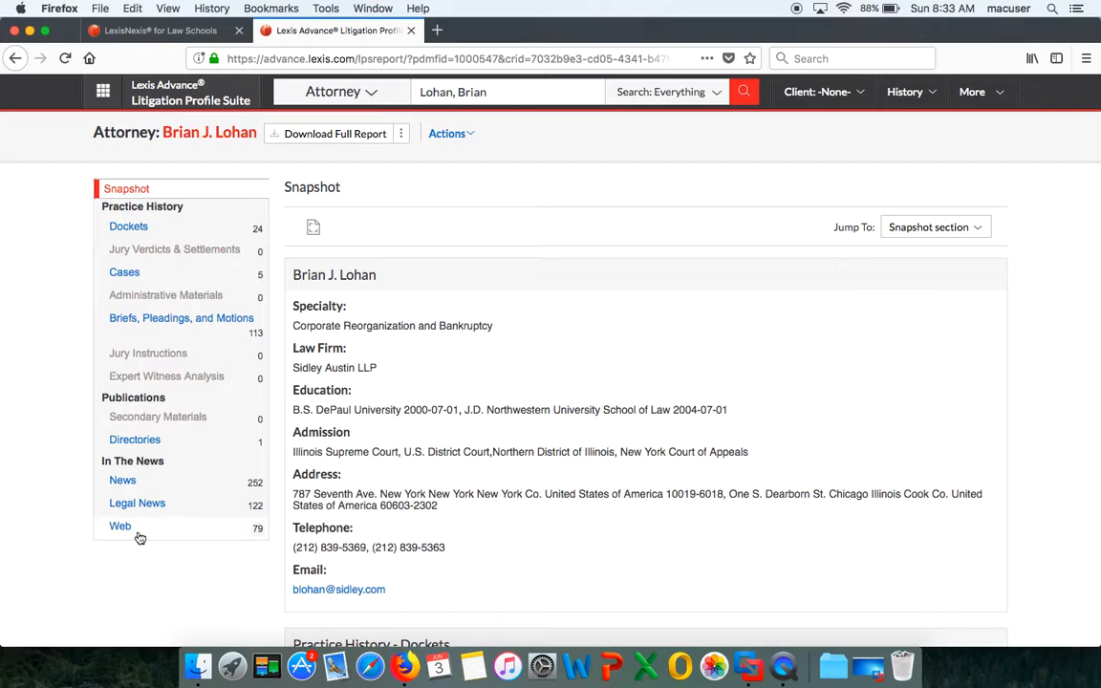
pyautogui.moveTo(415, 281)
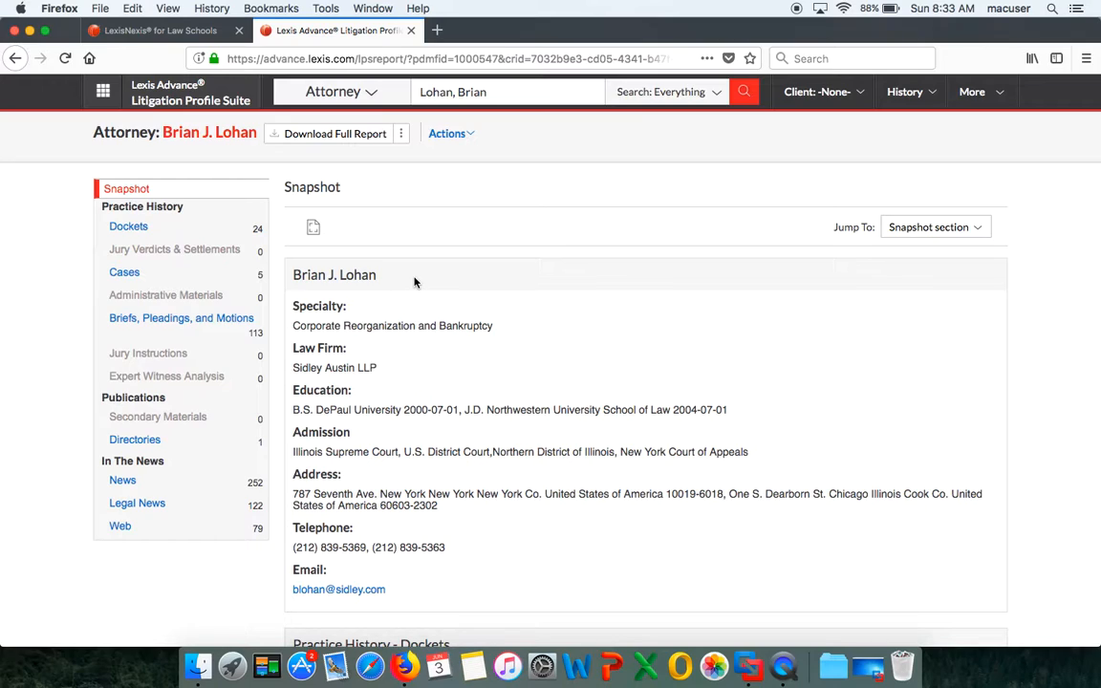
pyautogui.moveTo(336, 343)
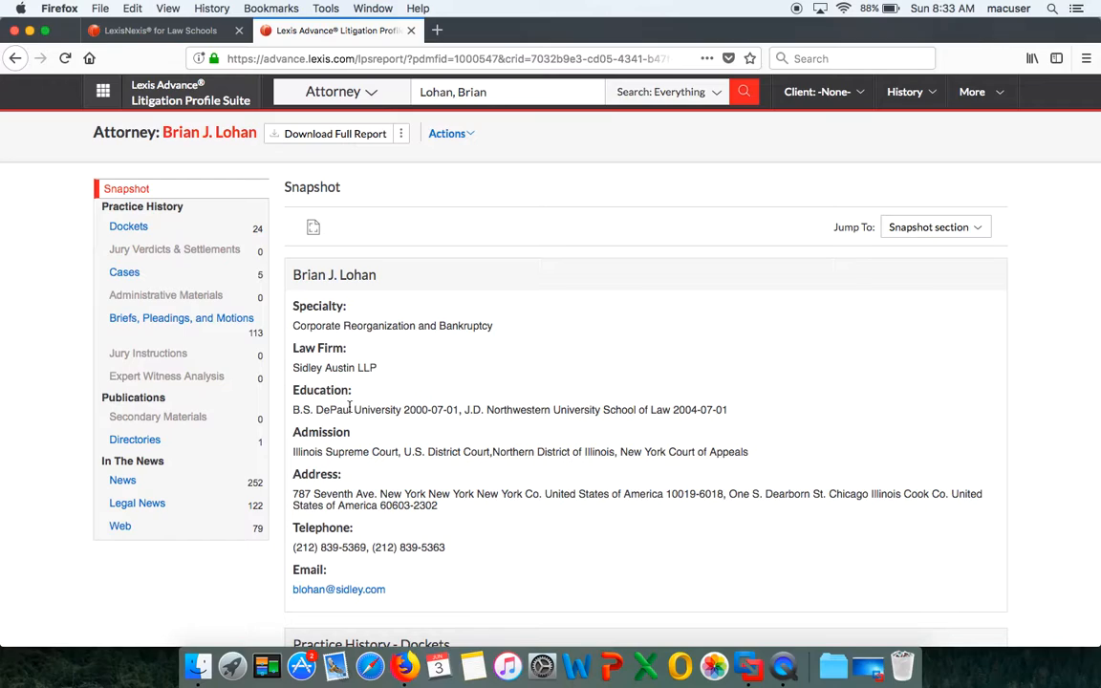
pyautogui.moveTo(346, 447)
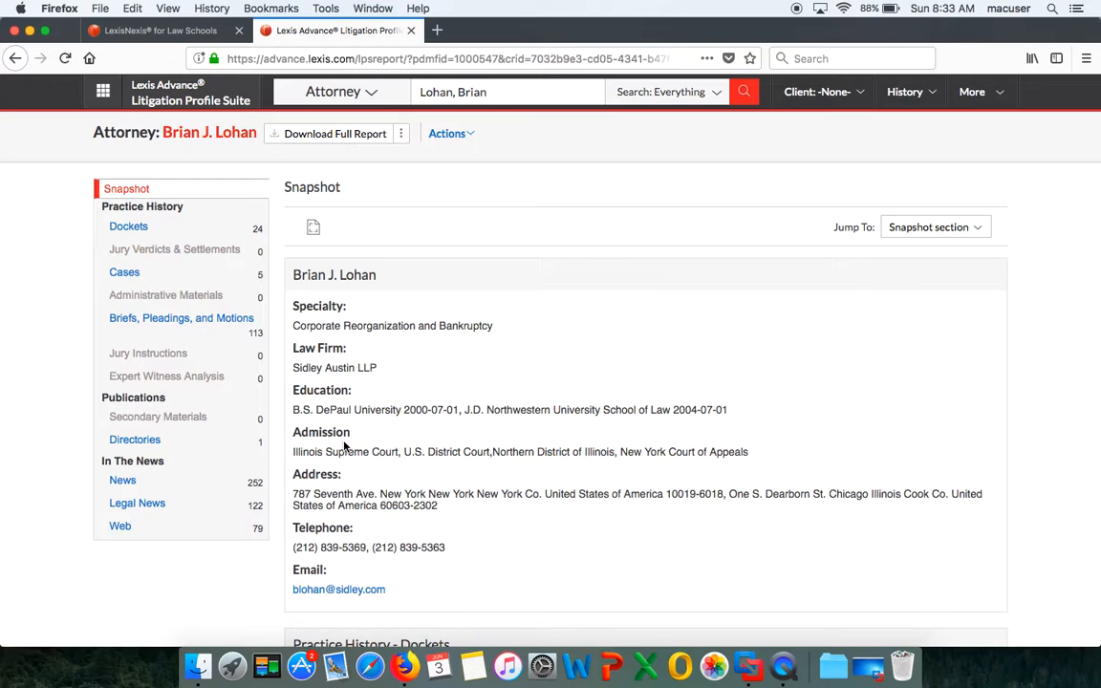
pyautogui.moveTo(341, 469)
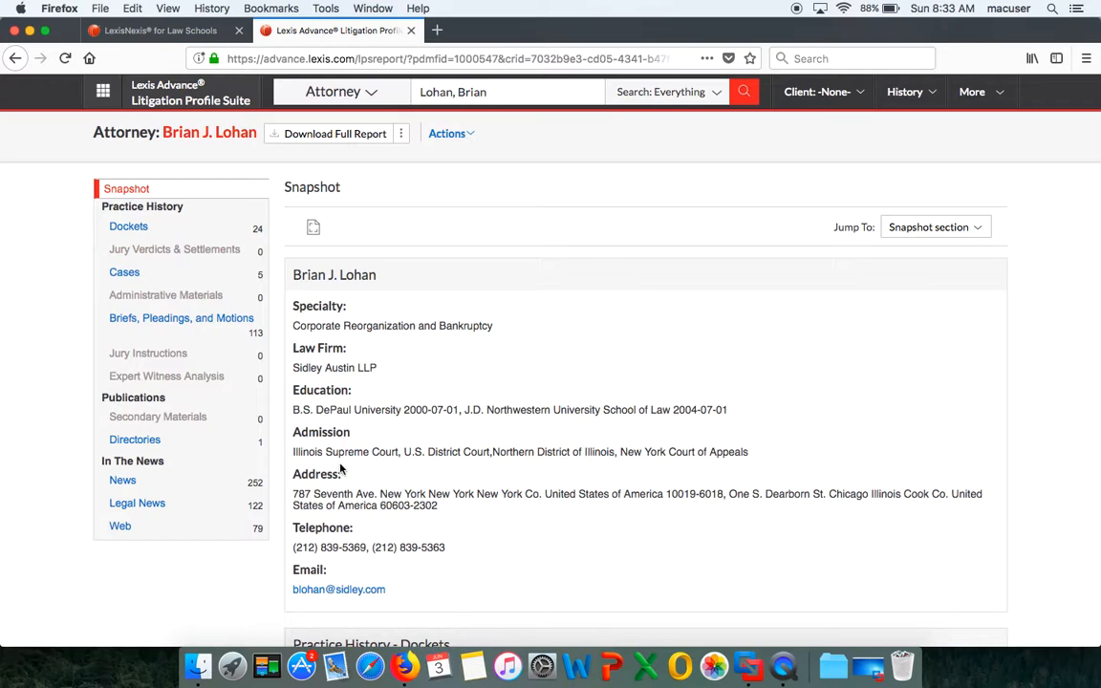
pyautogui.moveTo(417, 499)
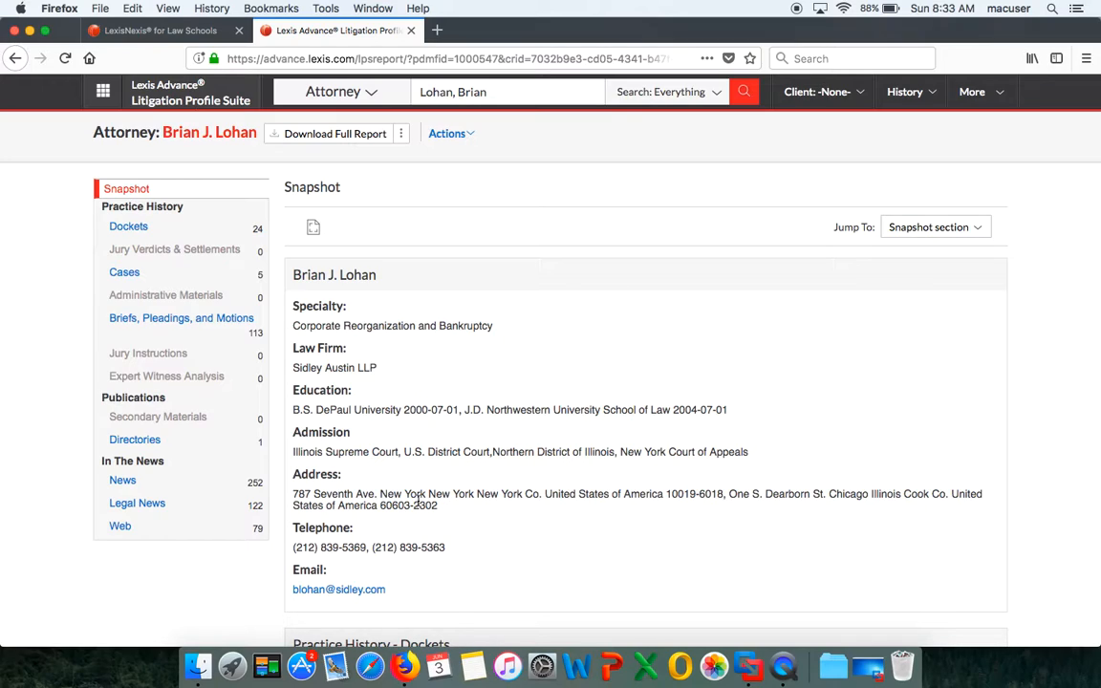
pyautogui.moveTo(476, 590)
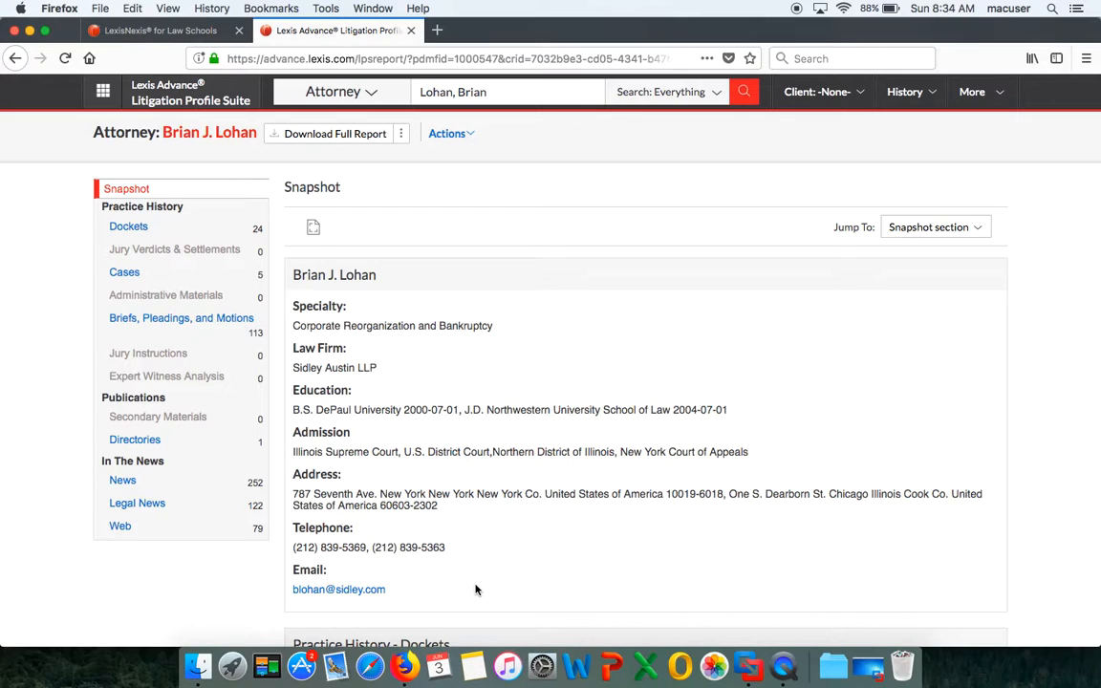
pyautogui.moveTo(1059, 485)
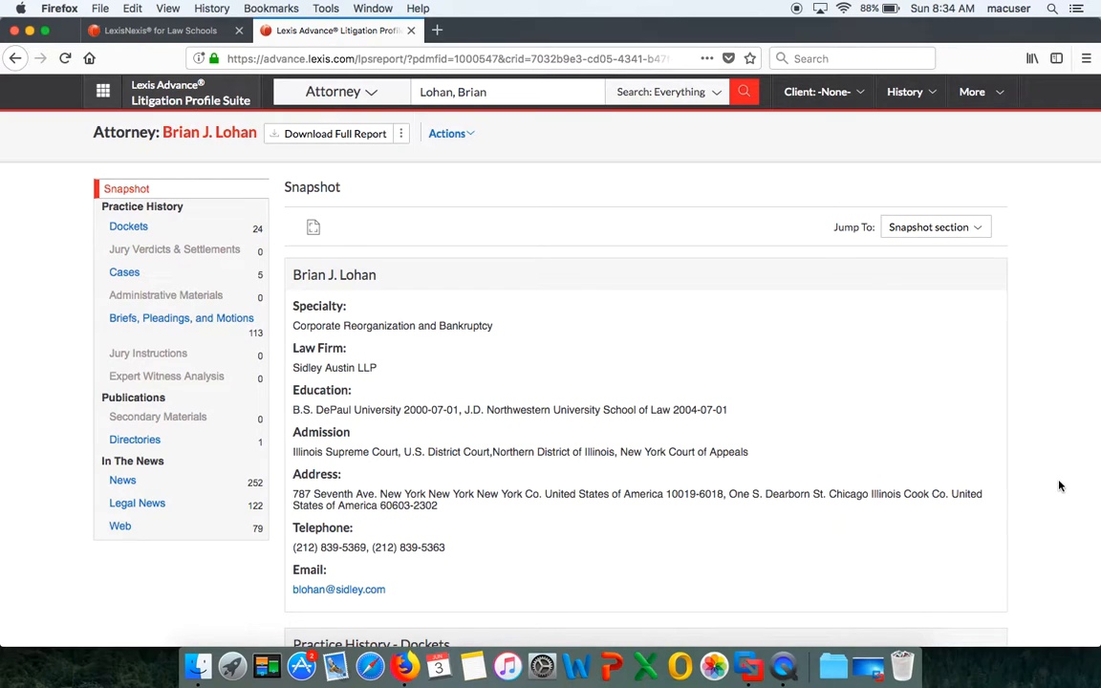
pyautogui.scroll(-3)
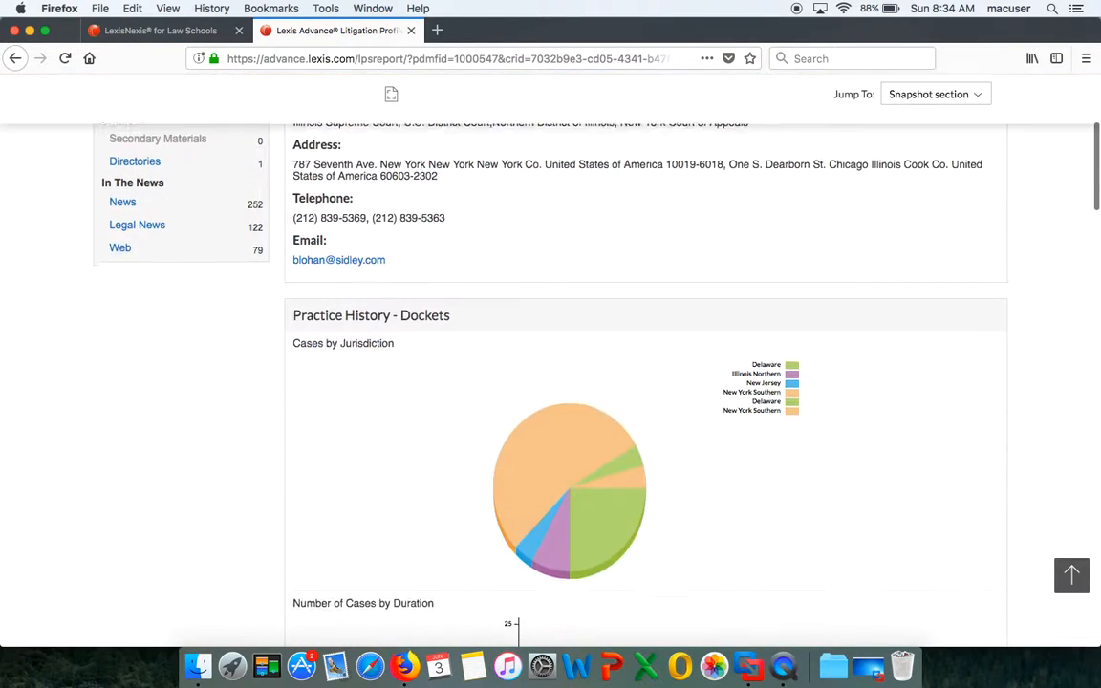
pyautogui.scroll(-3)
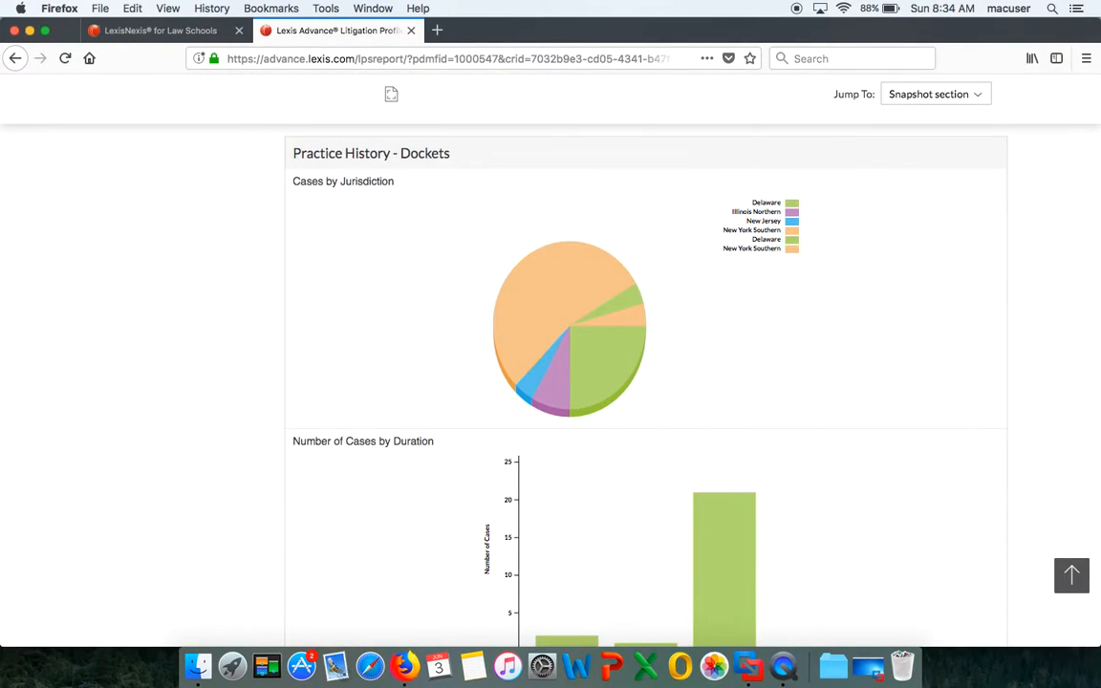
pyautogui.moveTo(538, 328)
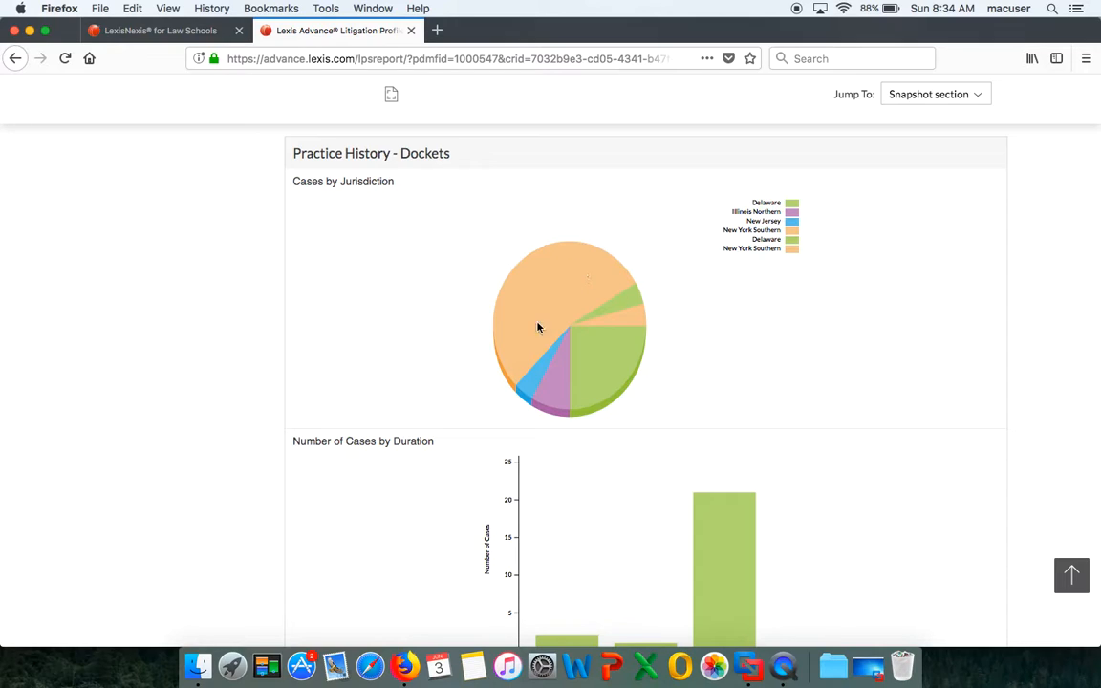
pyautogui.moveTo(572, 277)
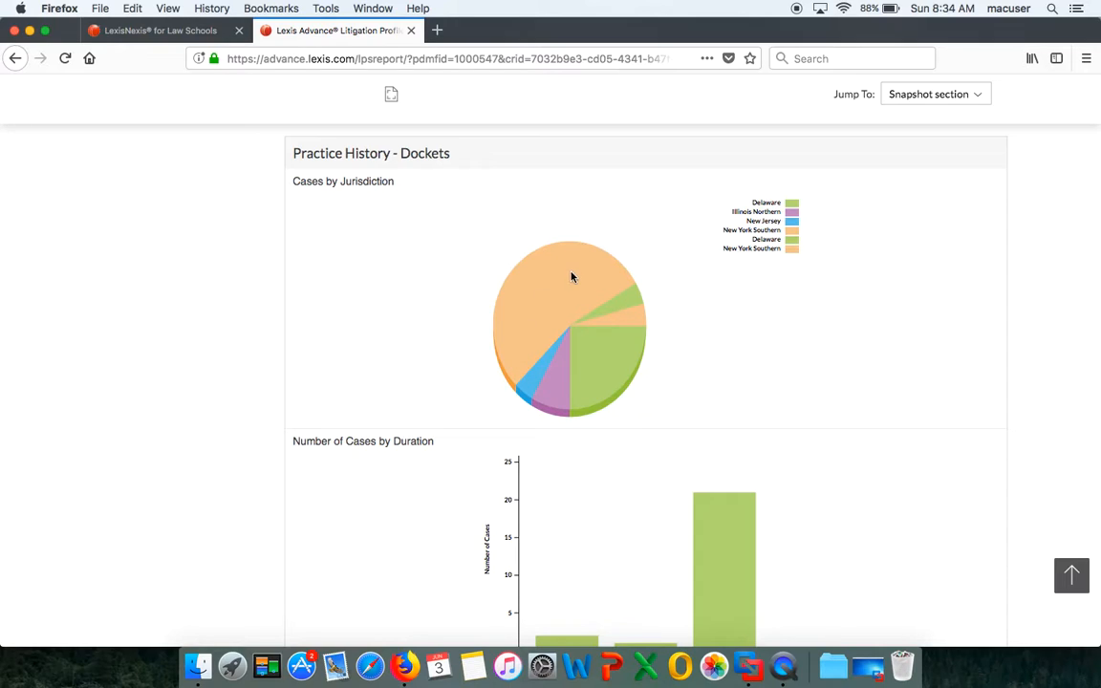
pyautogui.moveTo(540, 318)
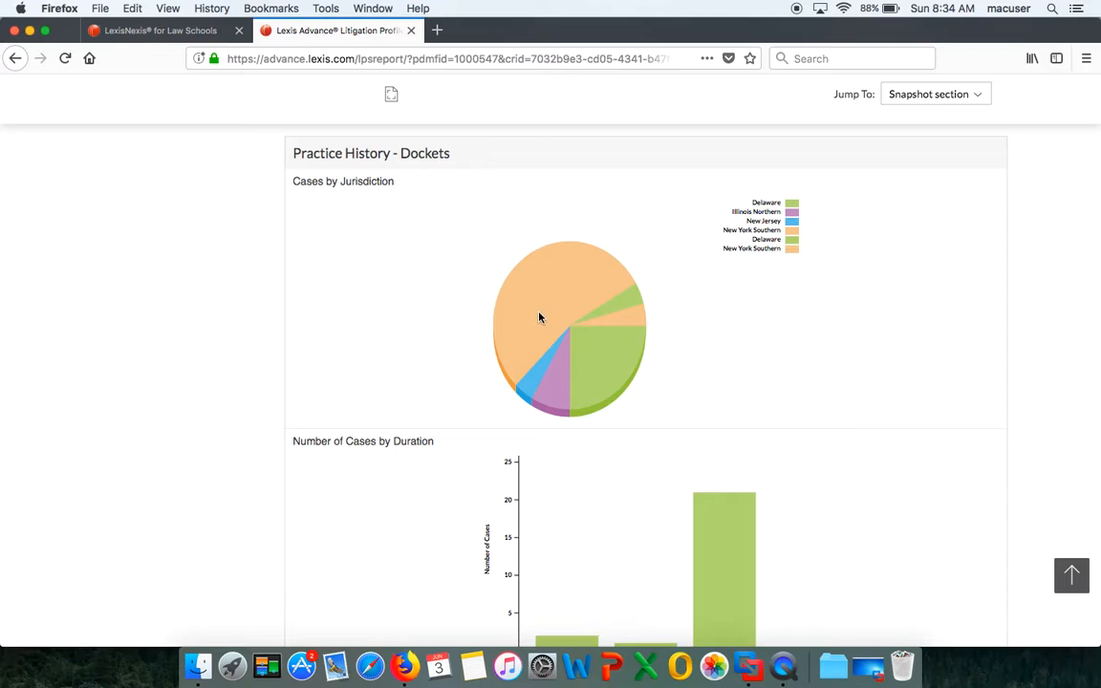
pyautogui.scroll(-3)
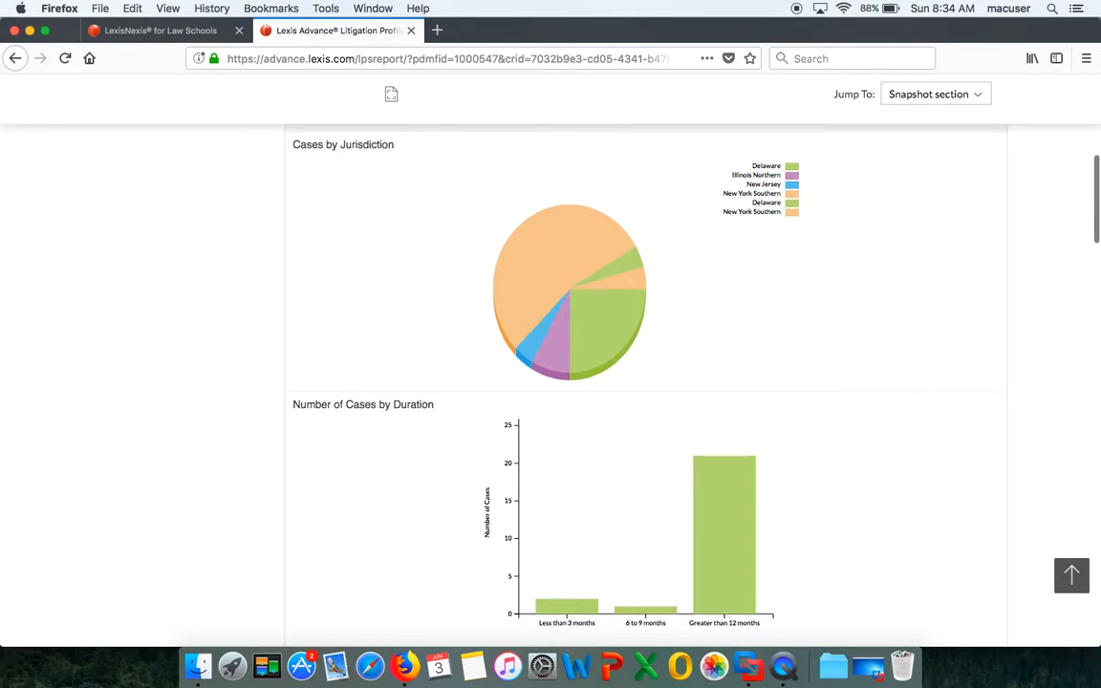
pyautogui.scroll(-3)
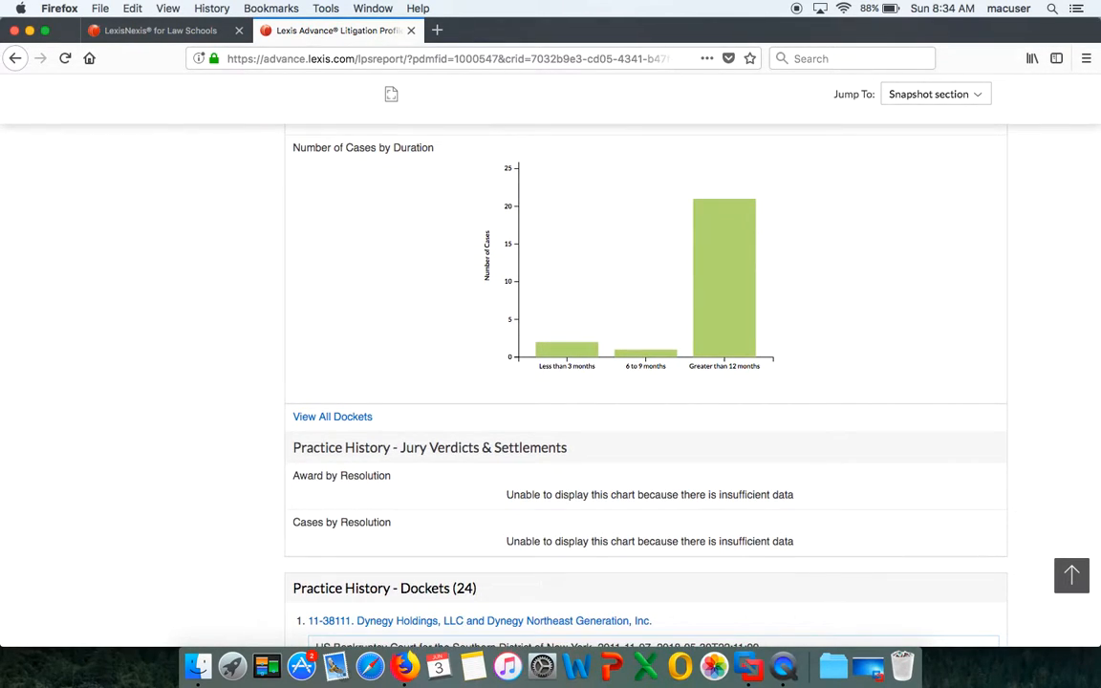
pyautogui.moveTo(726, 236)
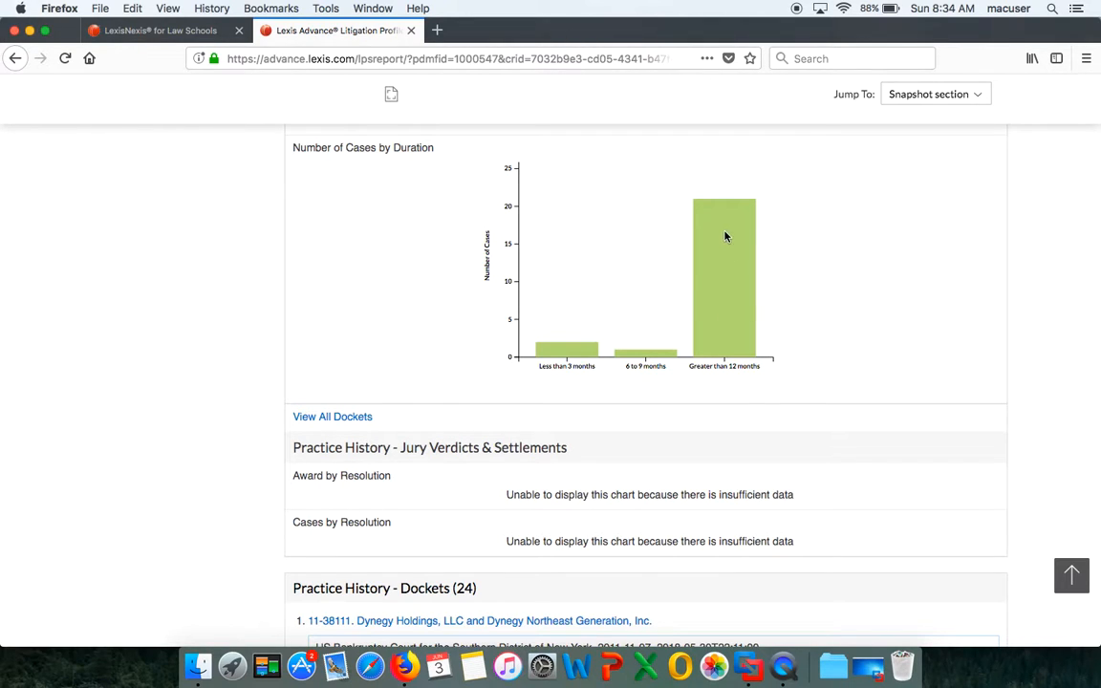
pyautogui.scroll(-3)
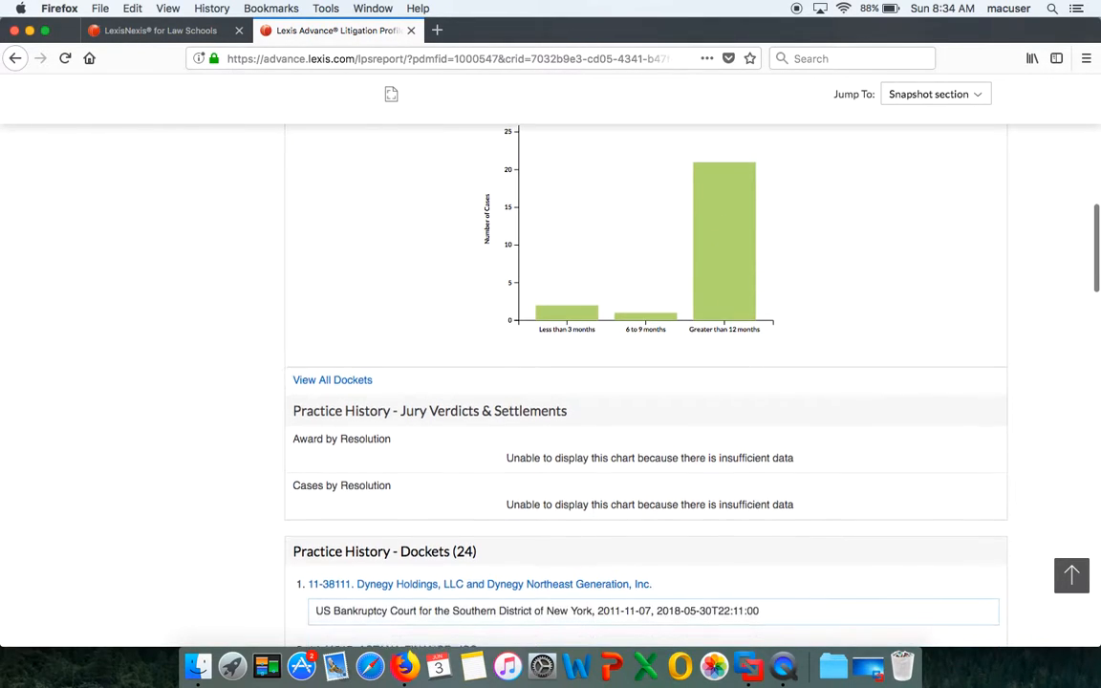
pyautogui.scroll(-3)
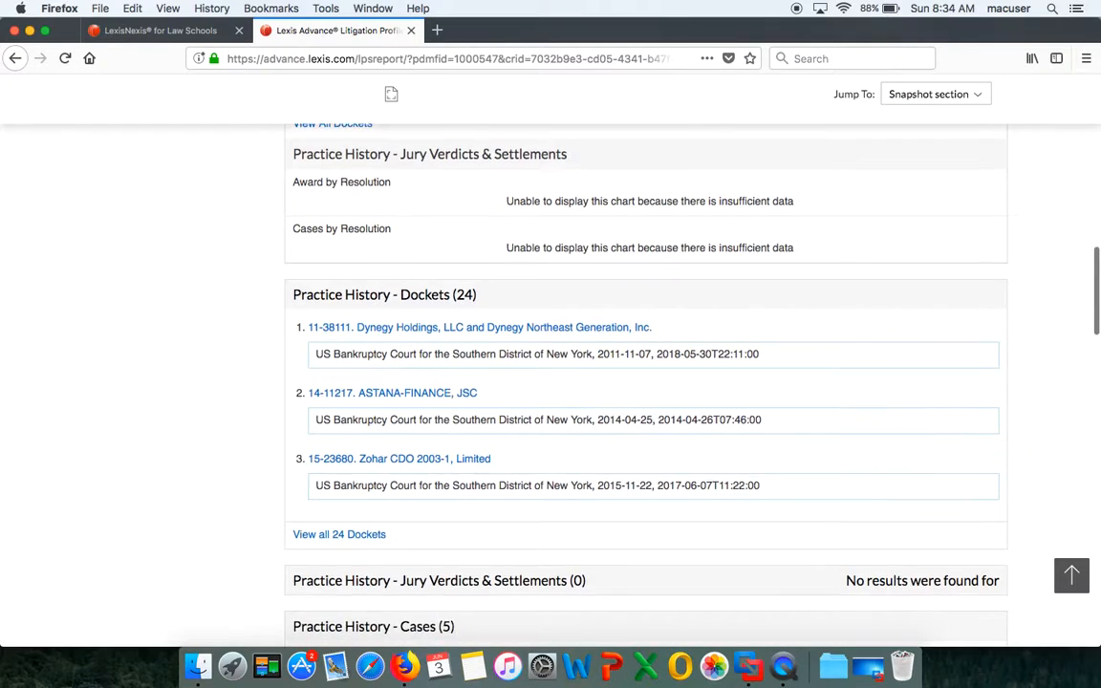
pyautogui.scroll(-3)
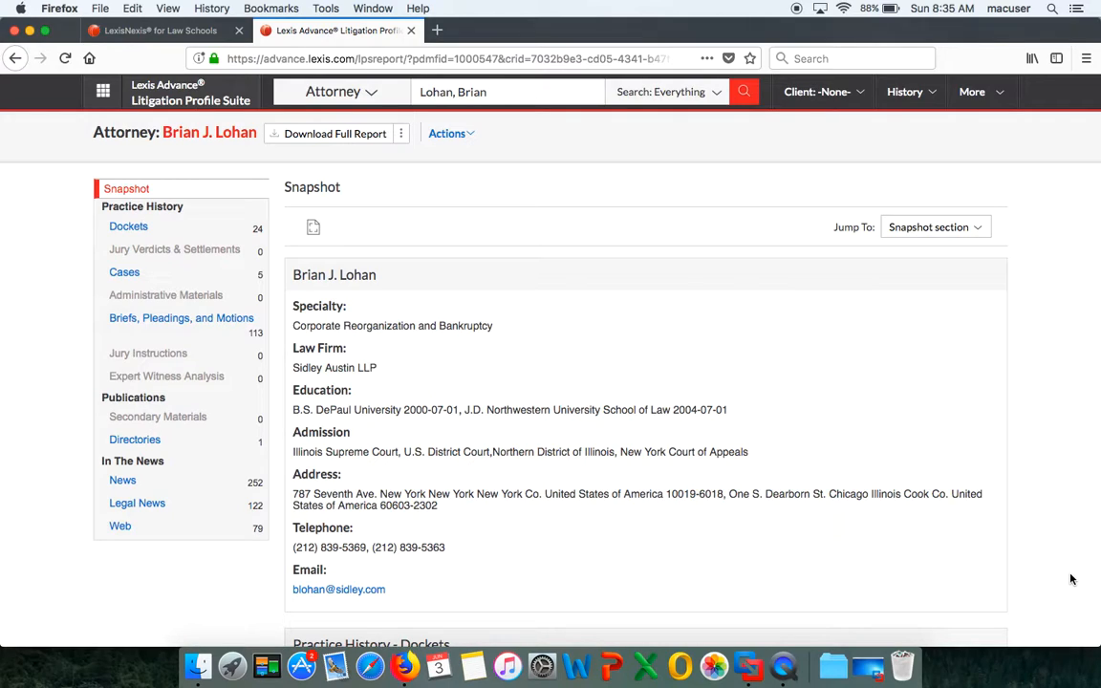
pyautogui.moveTo(589, 258)
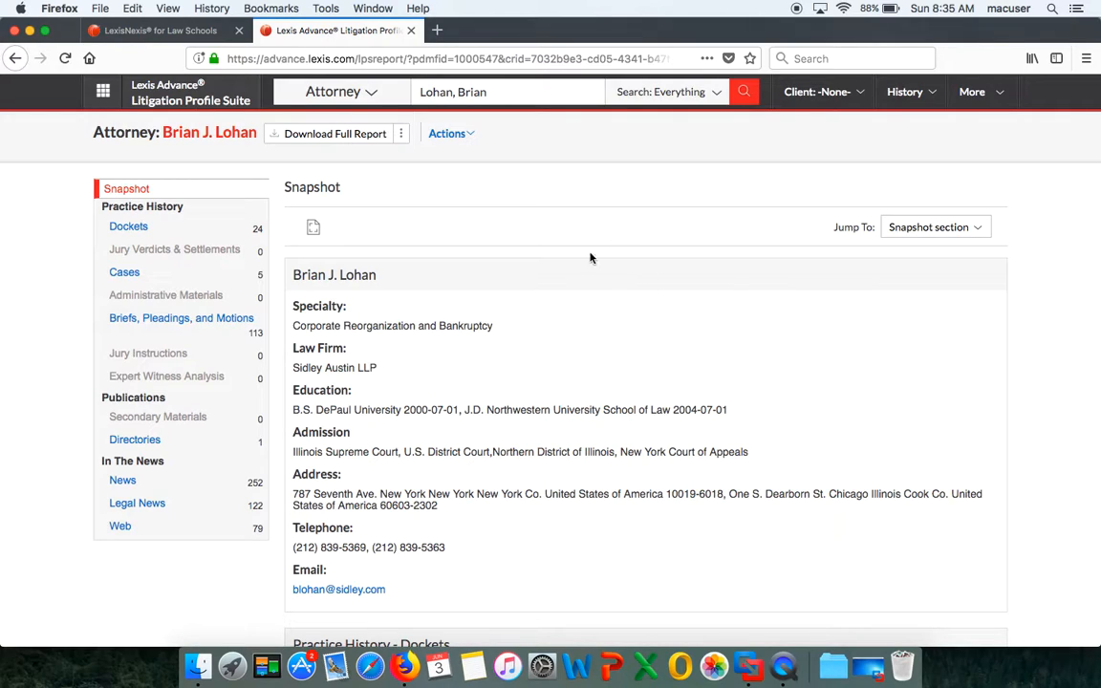
# Switch to the LexisNexis for Law Schools tab and scroll down its home page
pyautogui.click(153, 30)
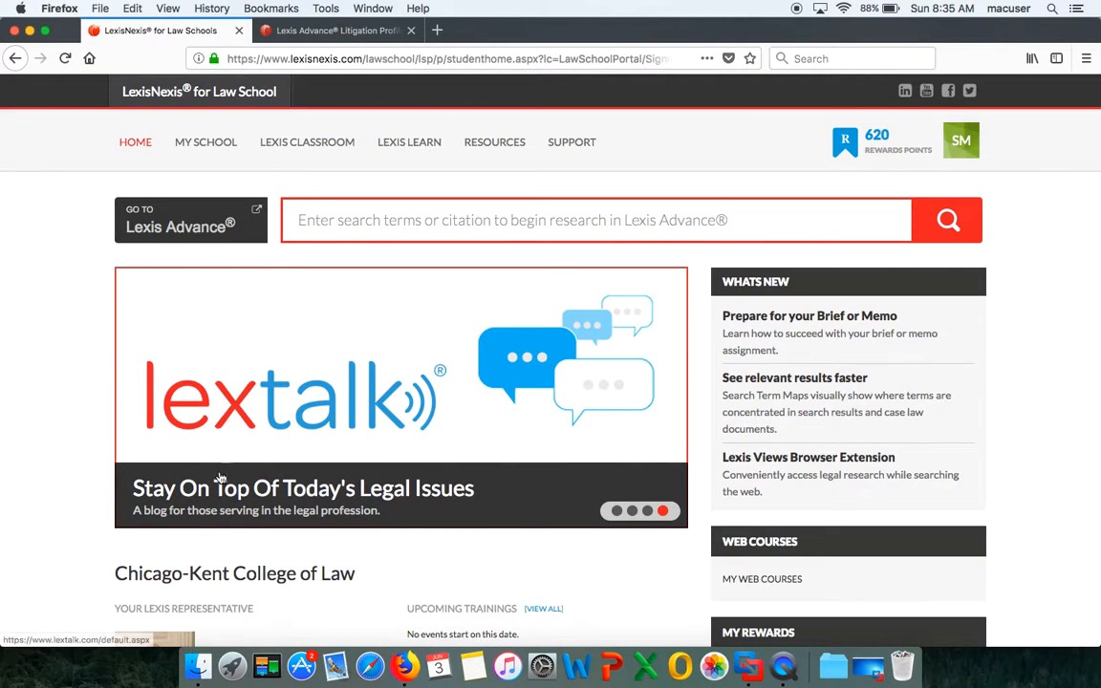
pyautogui.scroll(-3)
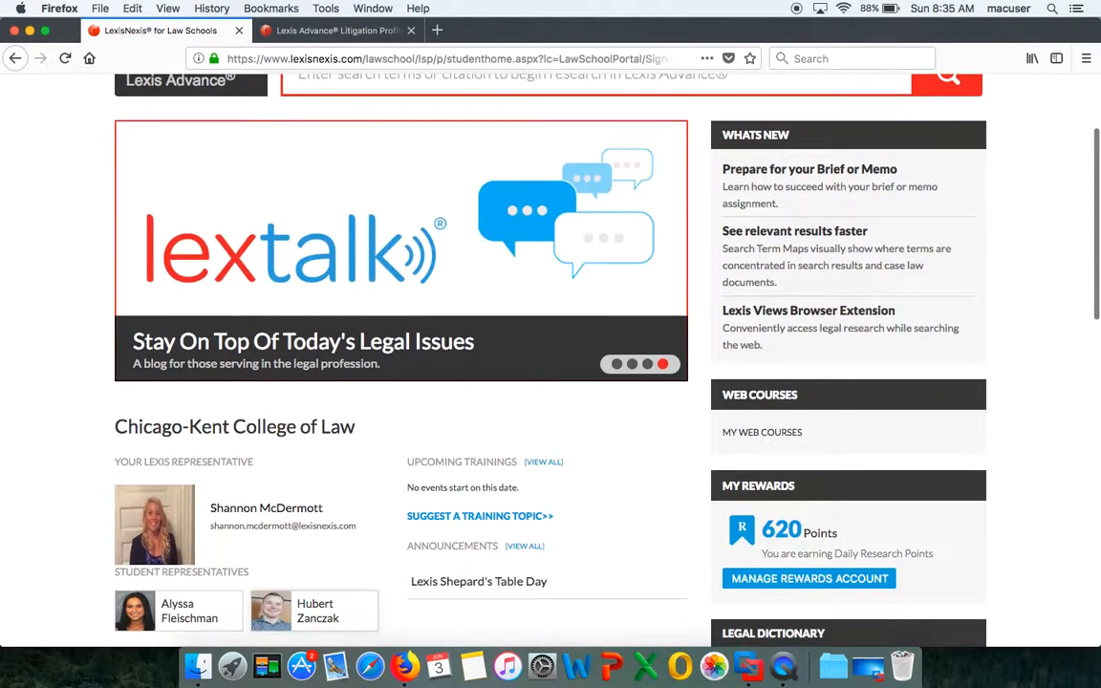
pyautogui.moveTo(300, 472)
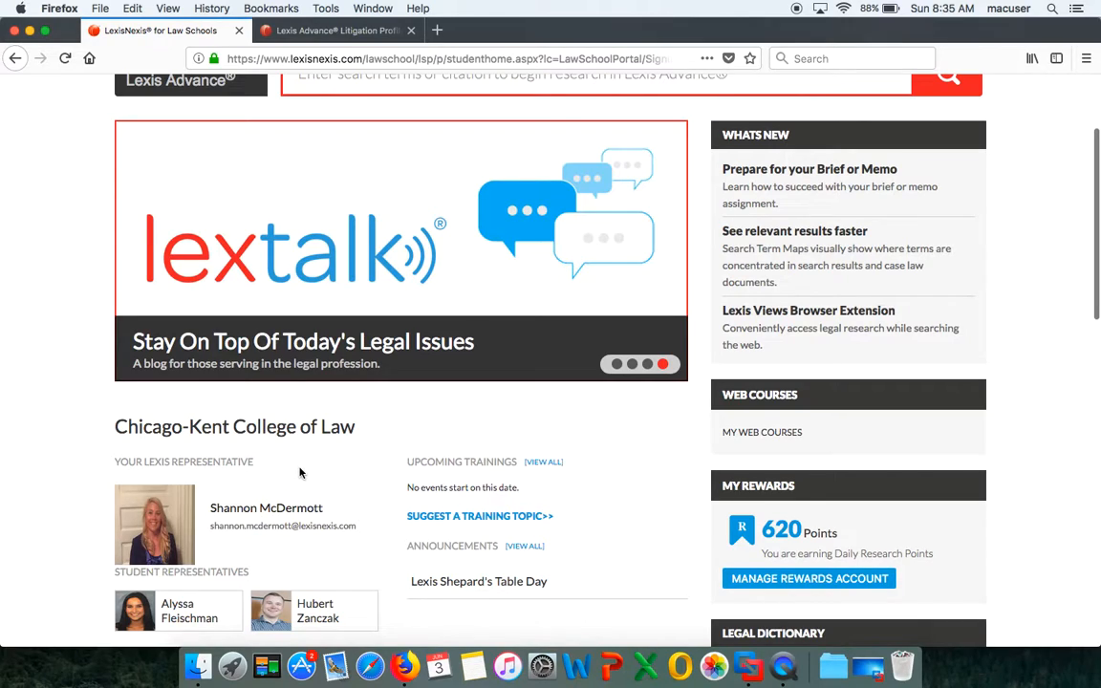